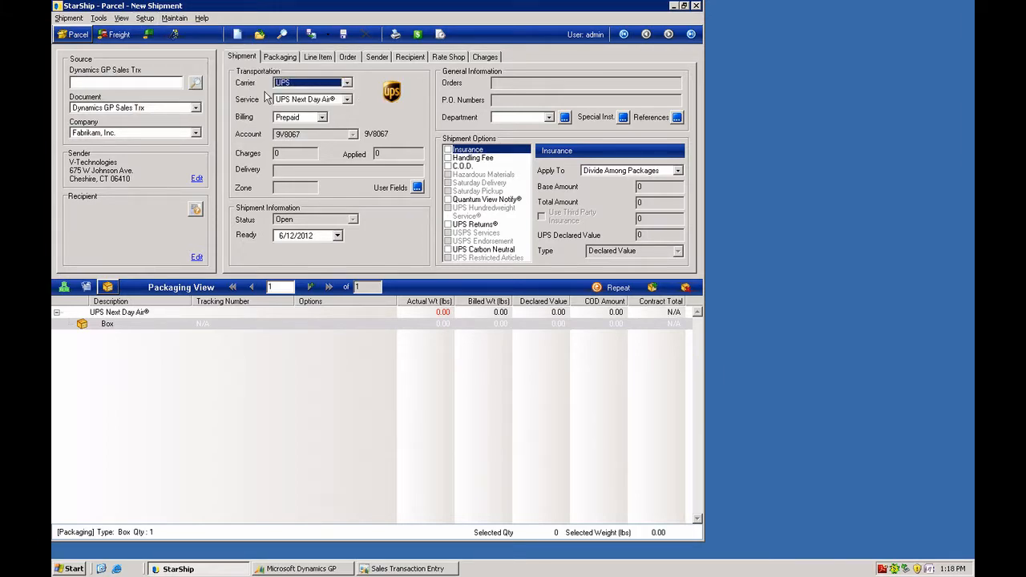
# - Review the My Interface freight write-back settings in Dynamics GP interface setup, then close without saving
pyautogui.click(144, 17)
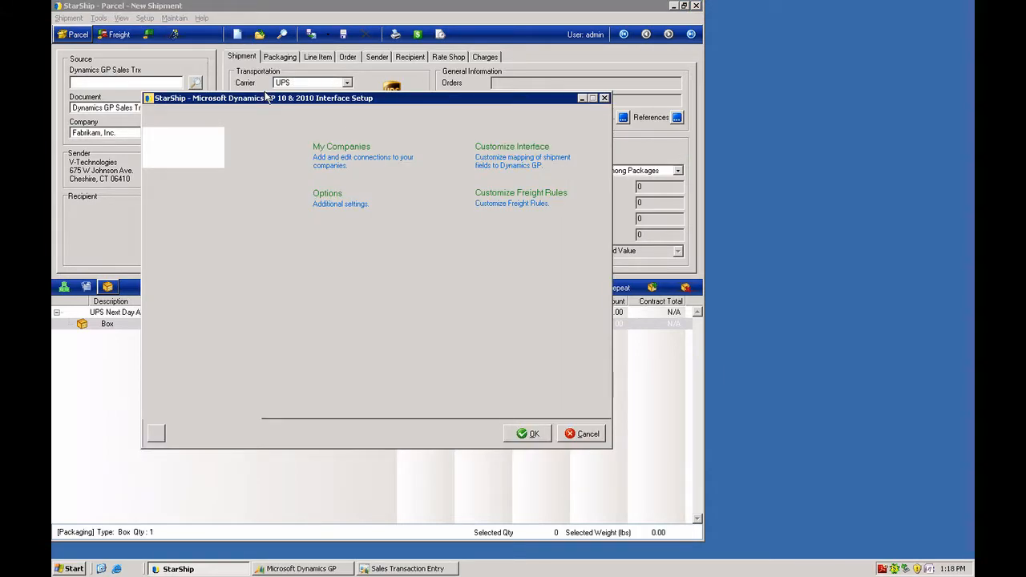
pyautogui.click(511, 146)
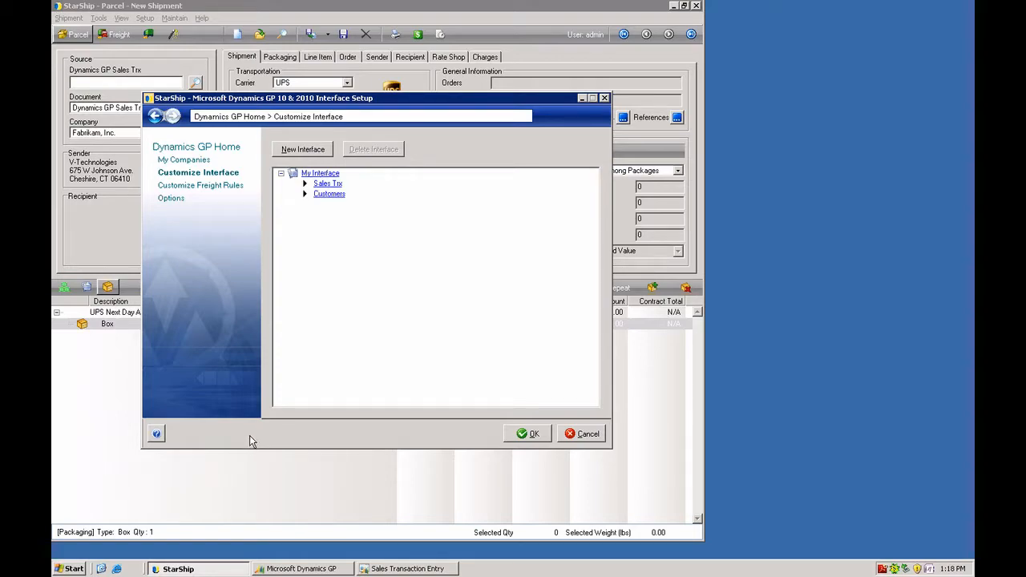
pyautogui.click(327, 182)
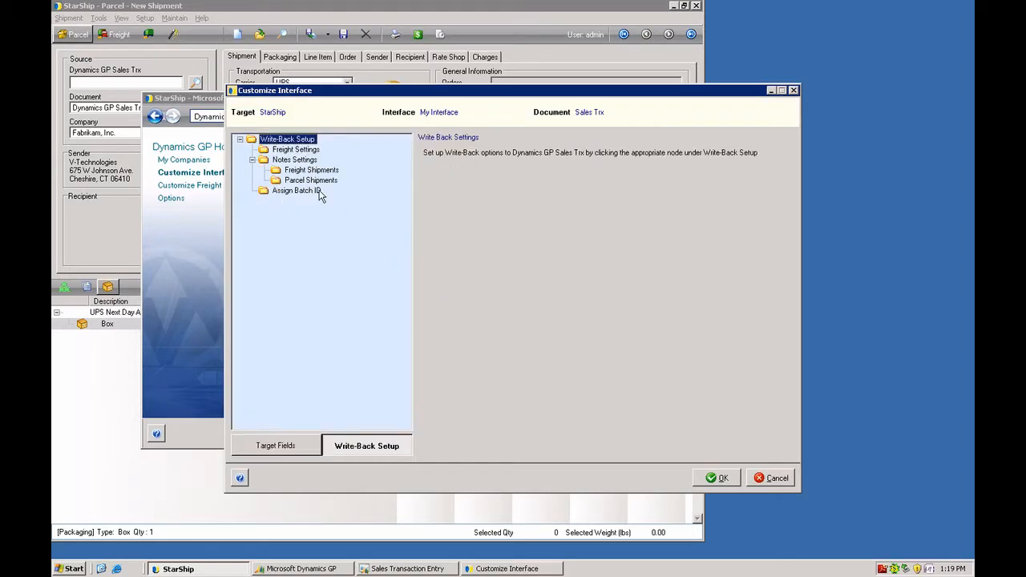
pyautogui.click(295, 150)
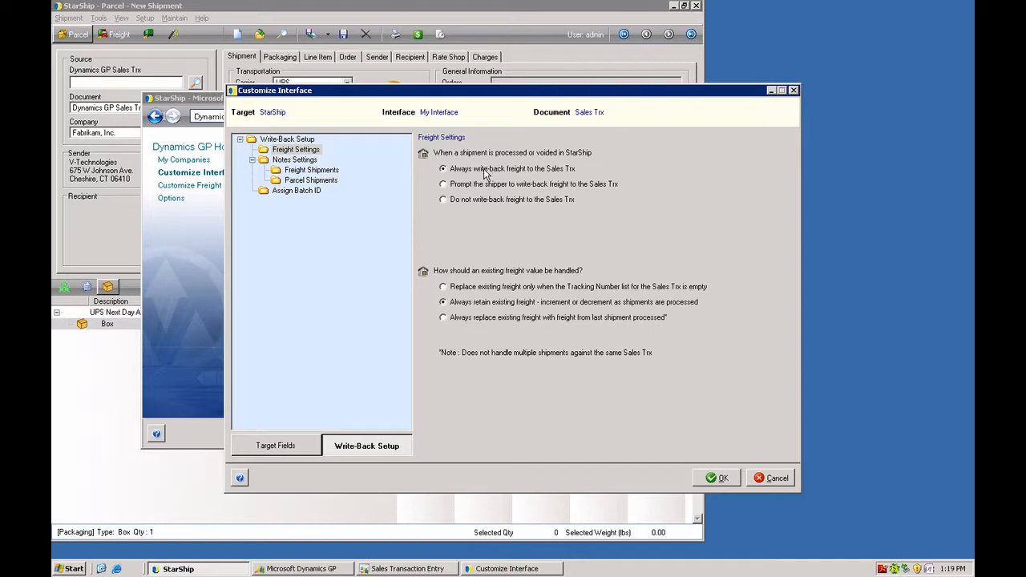
pyautogui.moveTo(516, 194)
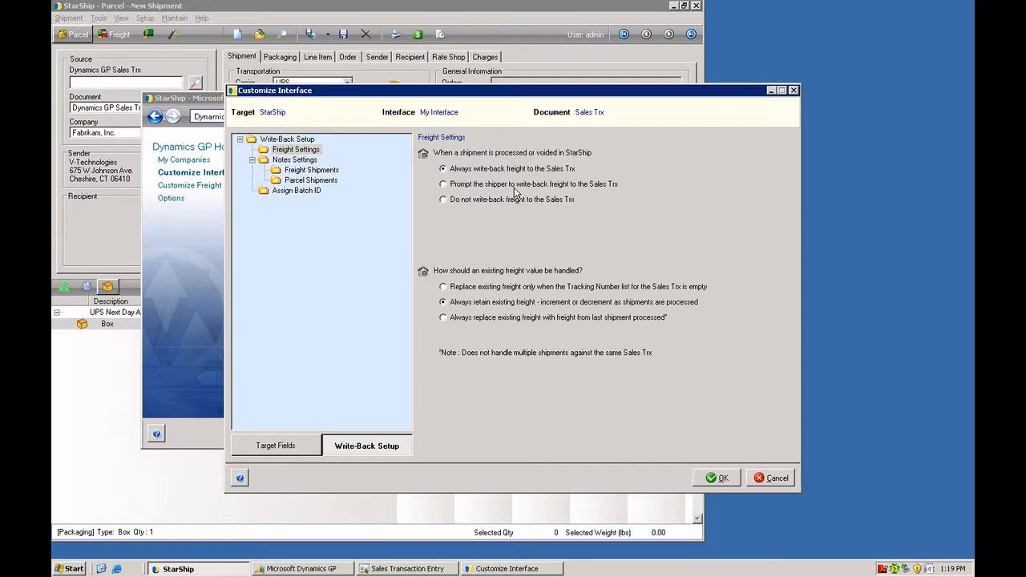
pyautogui.moveTo(487, 209)
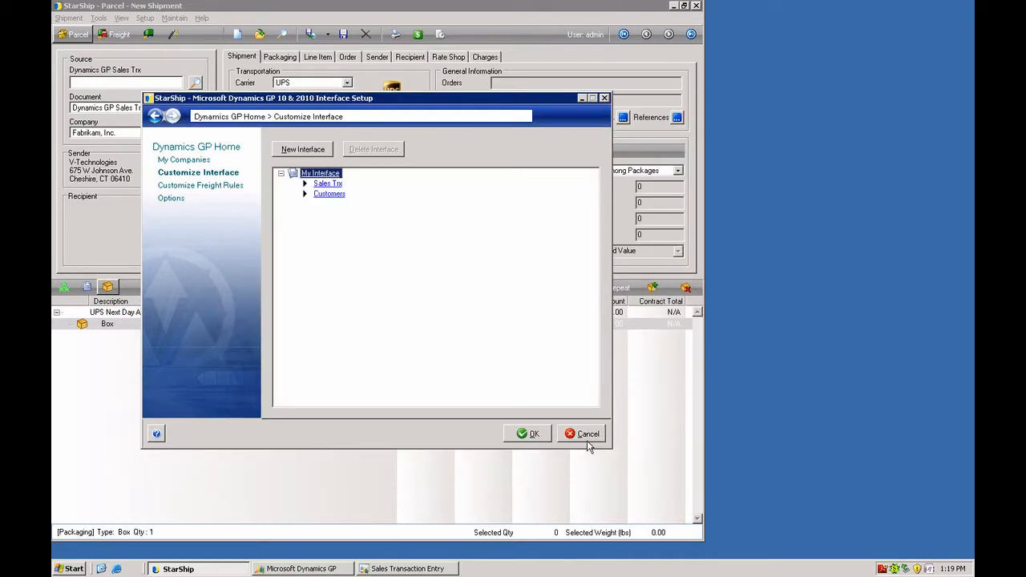
pyautogui.click(583, 433)
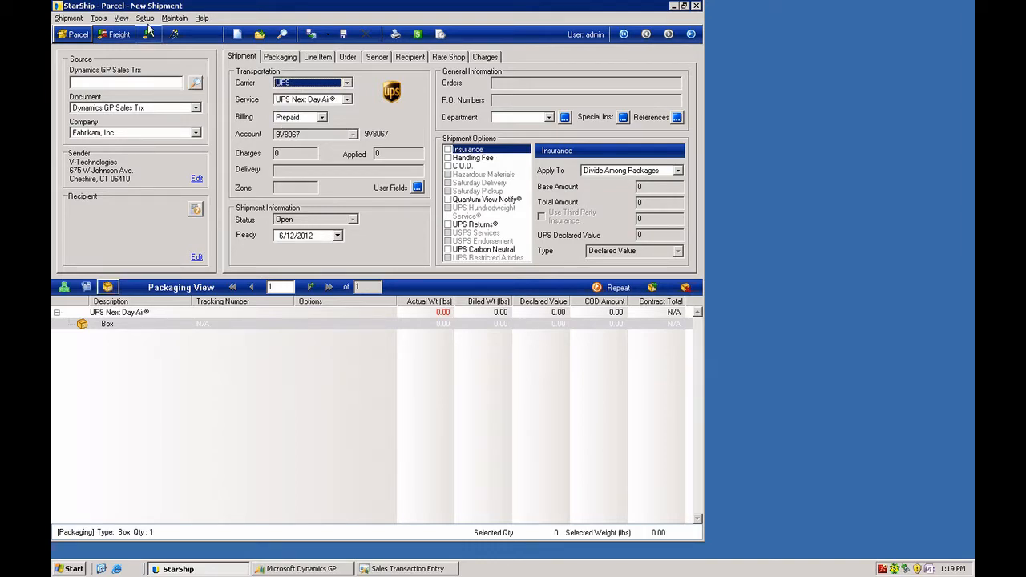
# - Keep package charges divided evenly and custom rules applied to prepaid shipments only
pyautogui.click(145, 18)
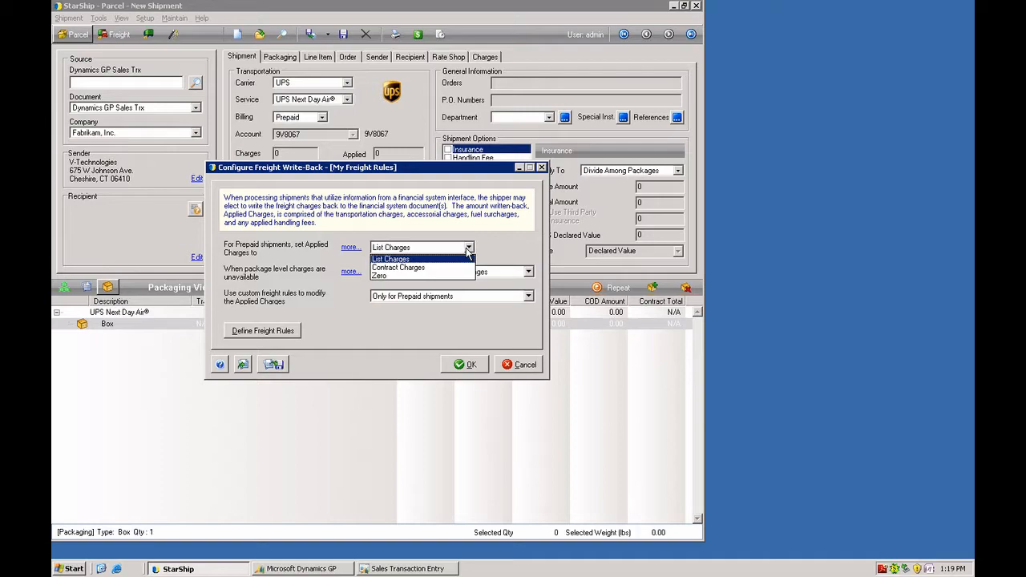
pyautogui.moveTo(498, 246)
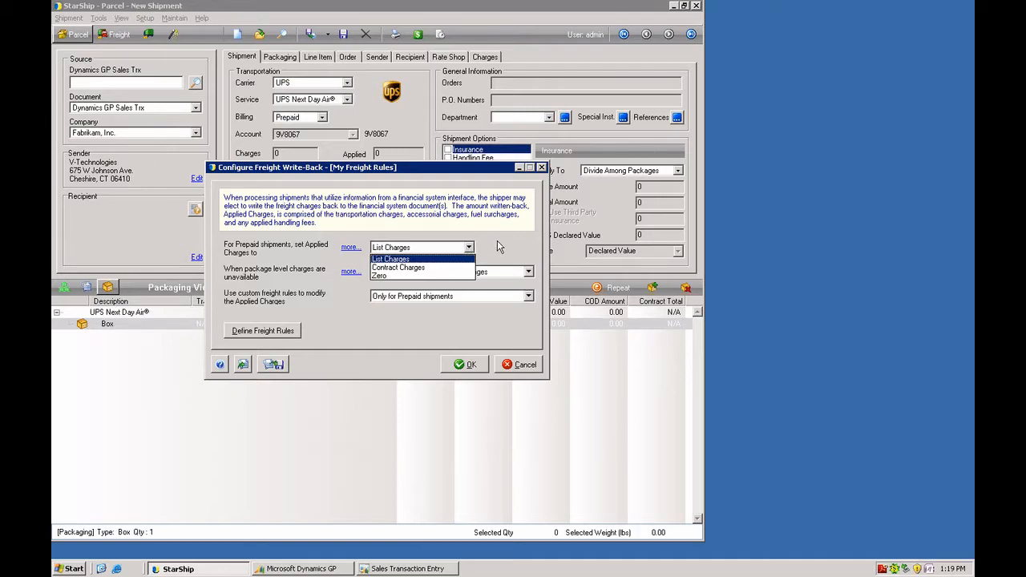
pyautogui.click(529, 273)
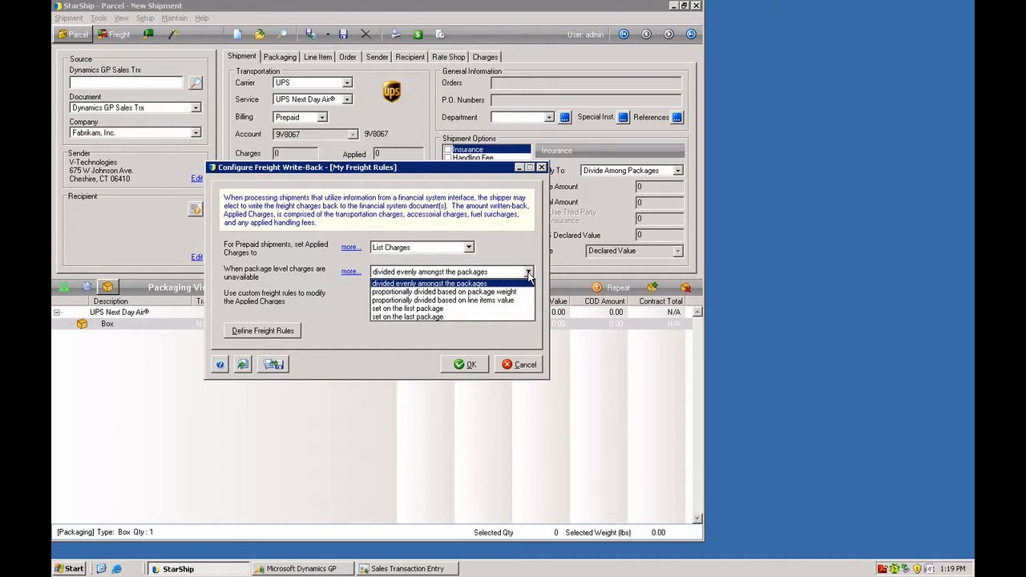
pyautogui.click(430, 282)
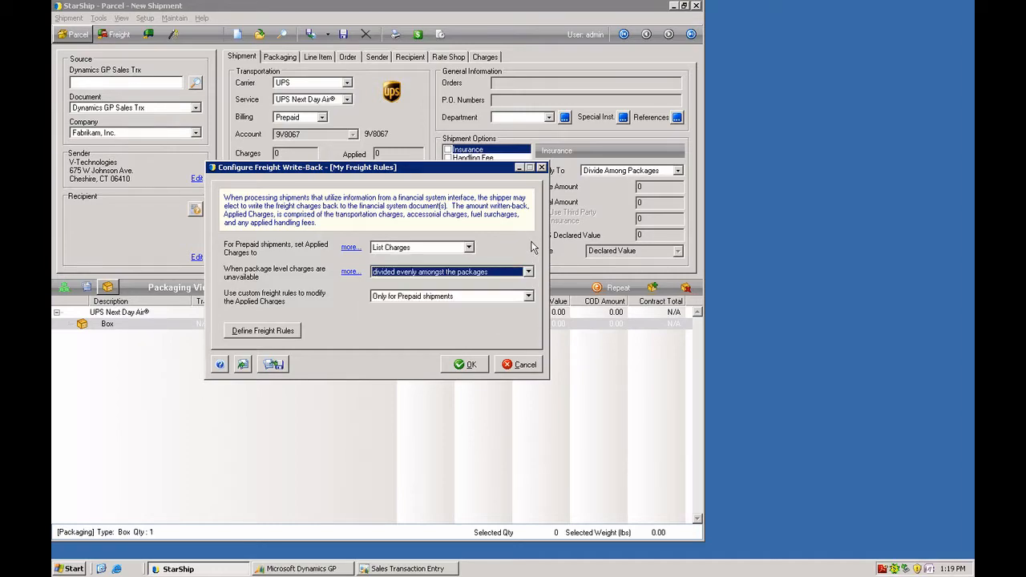
pyautogui.moveTo(521, 311)
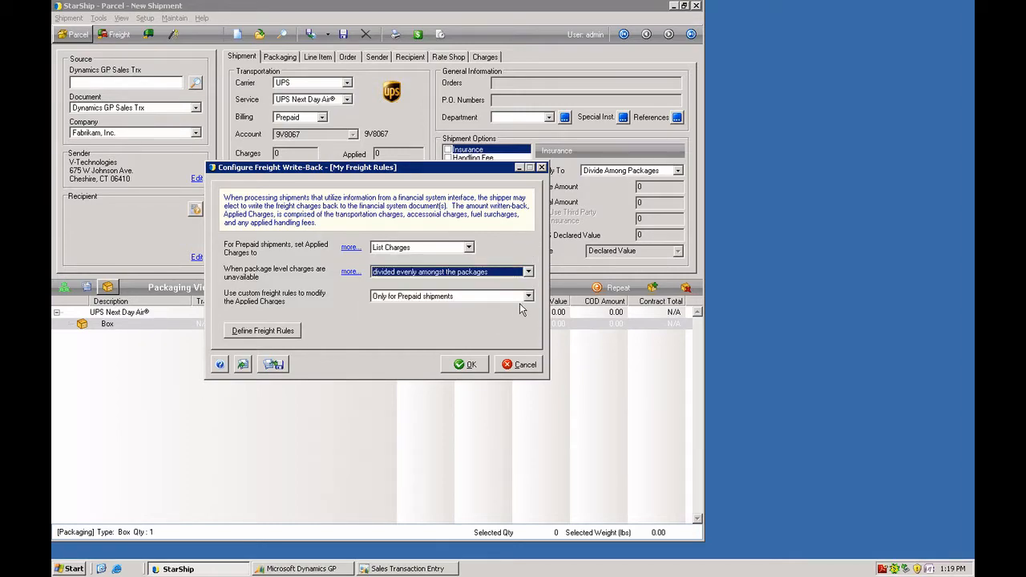
pyautogui.click(528, 295)
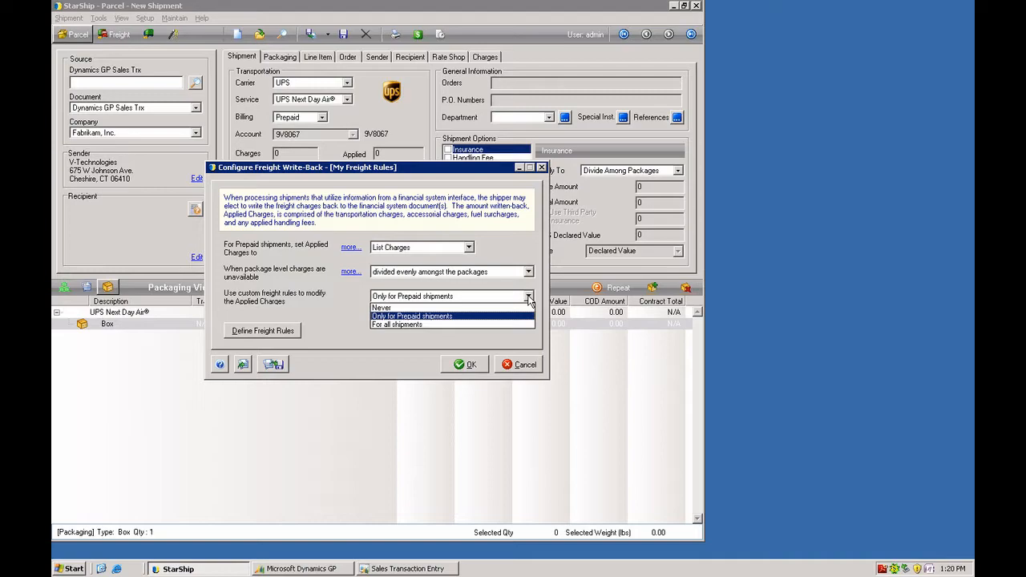
pyautogui.click(411, 316)
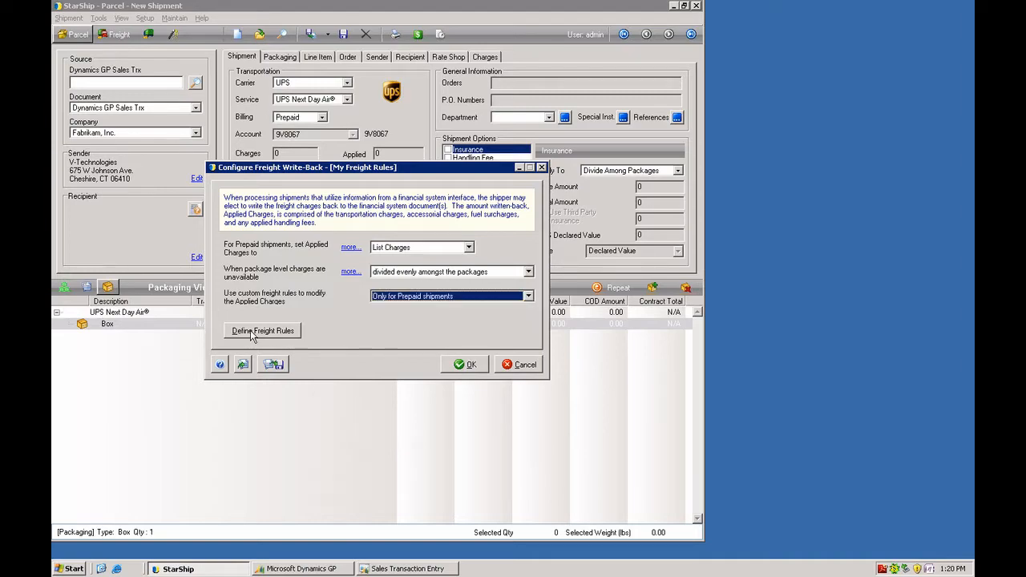
# - Select rule 4, the FREE comment write-back rule, in the Freight Rules Viewer
pyautogui.click(263, 330)
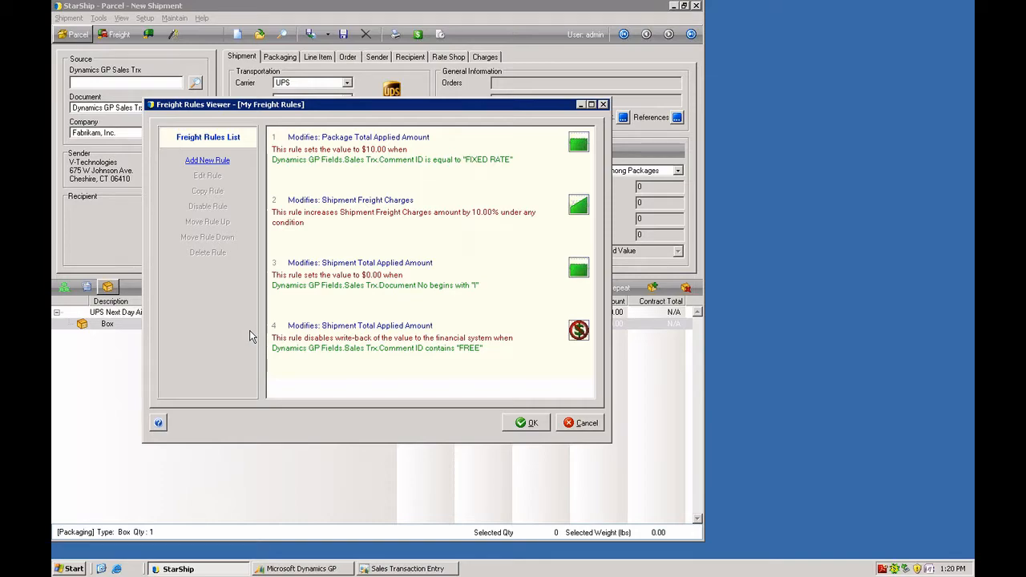
pyautogui.moveTo(333, 345)
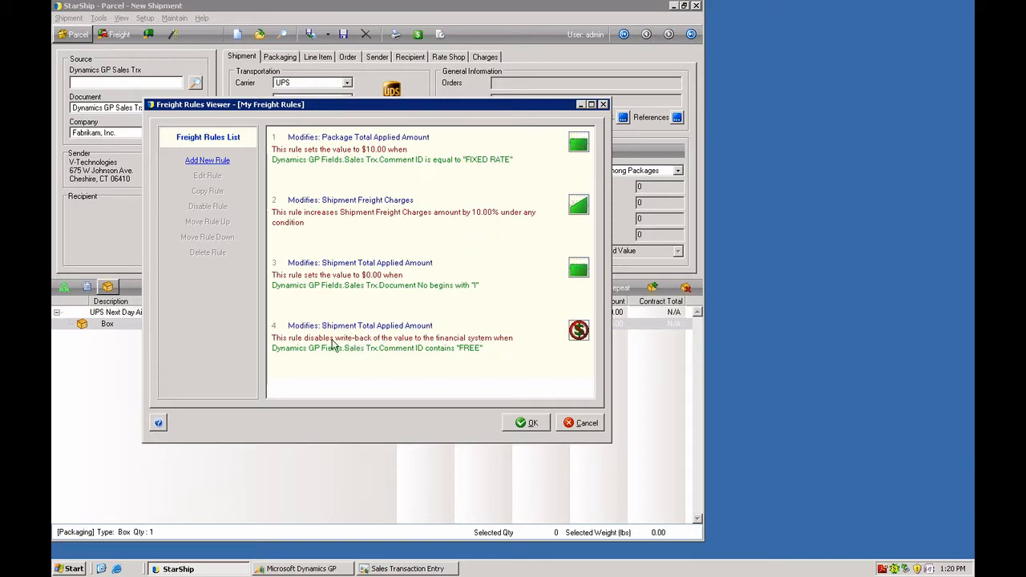
pyautogui.click(391, 337)
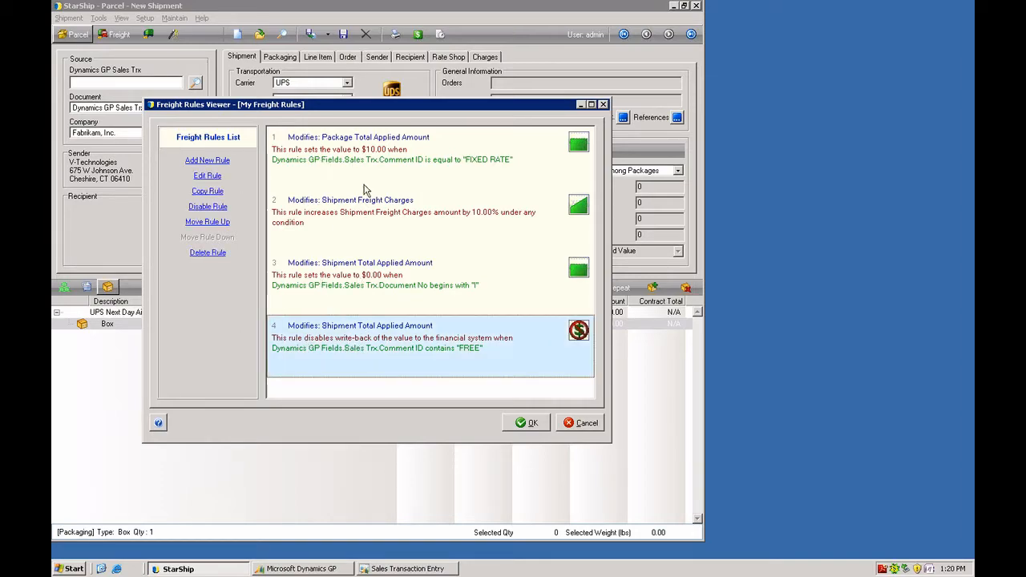
pyautogui.moveTo(341, 320)
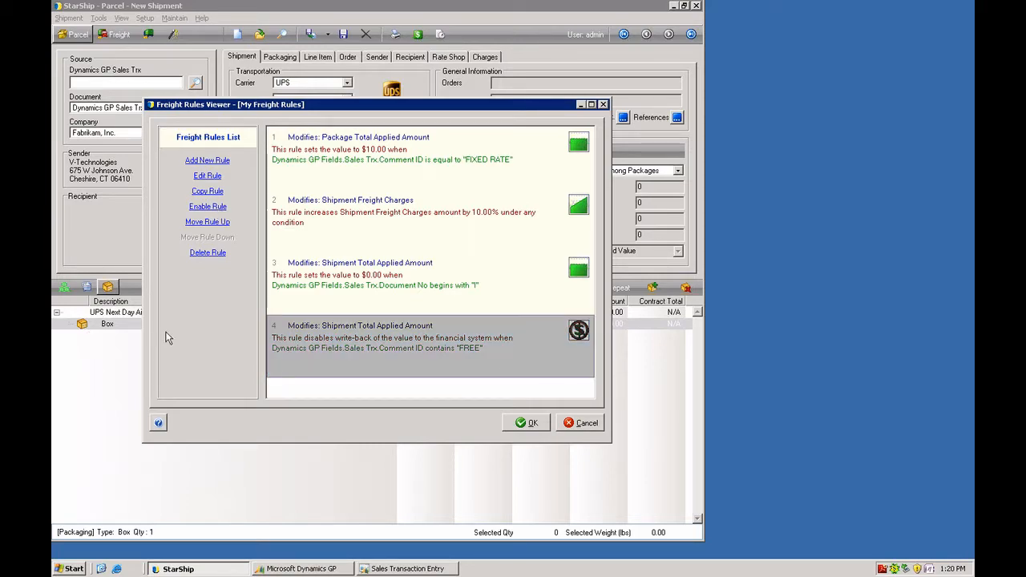
pyautogui.moveTo(226, 168)
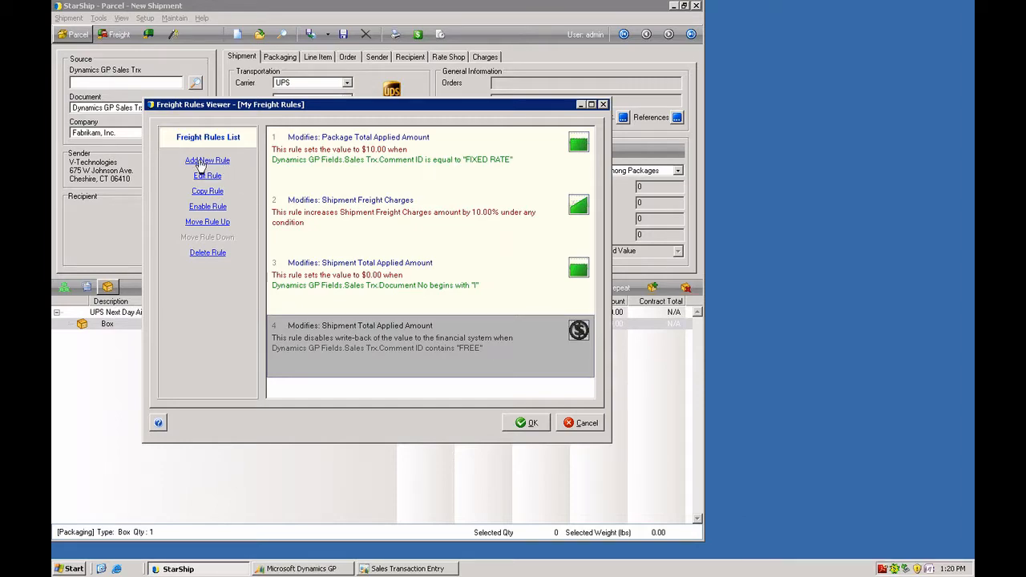
# - Add a new rule targeting Package Handling Fee and proceed to rule type selection
pyautogui.click(206, 160)
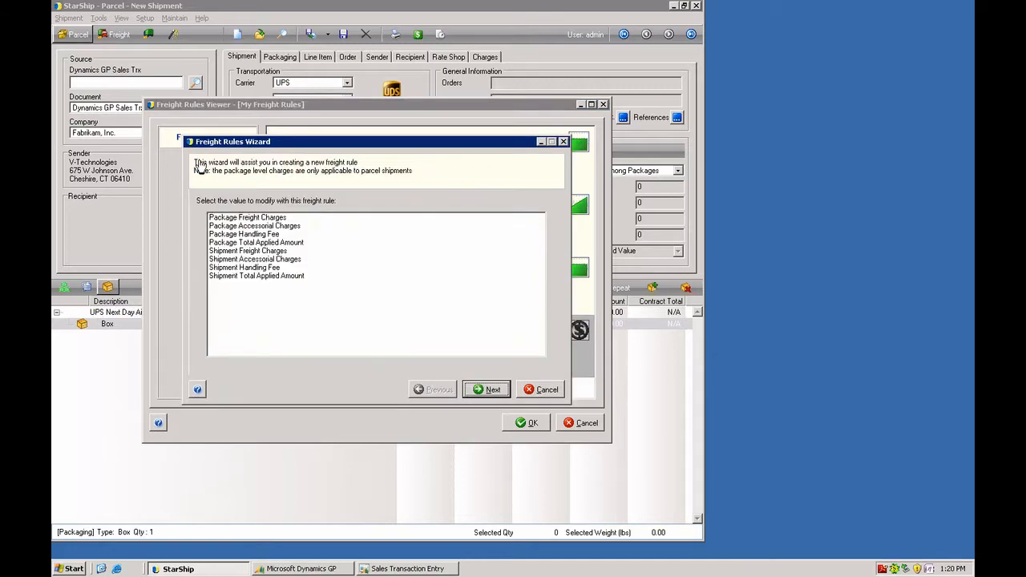
pyautogui.moveTo(249, 295)
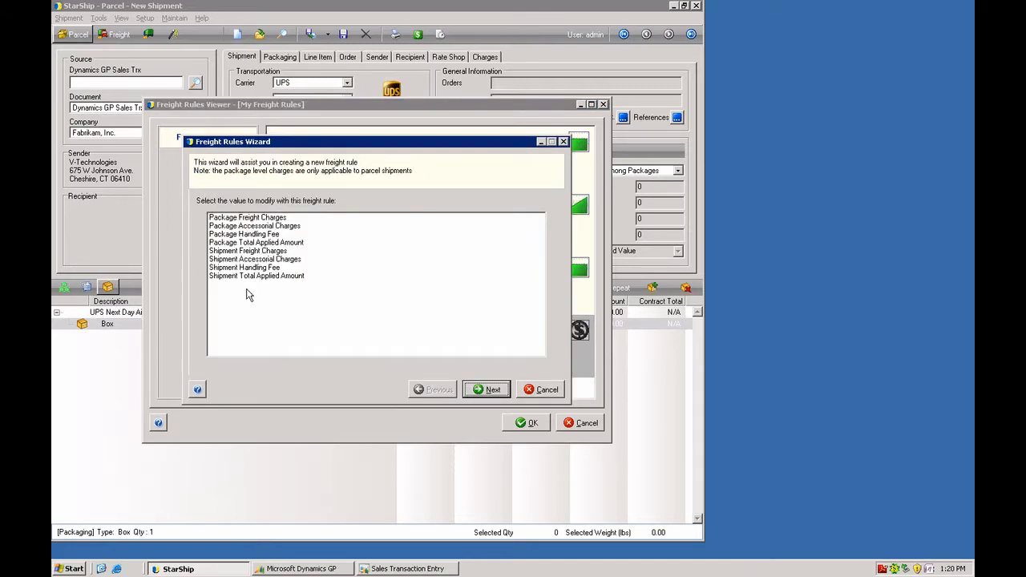
pyautogui.moveTo(242, 231)
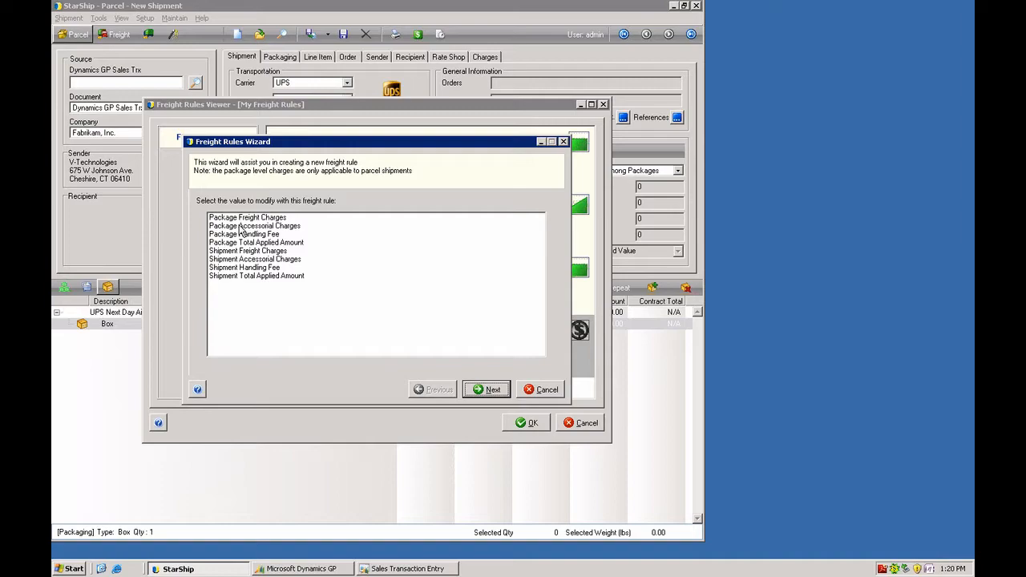
pyautogui.moveTo(237, 279)
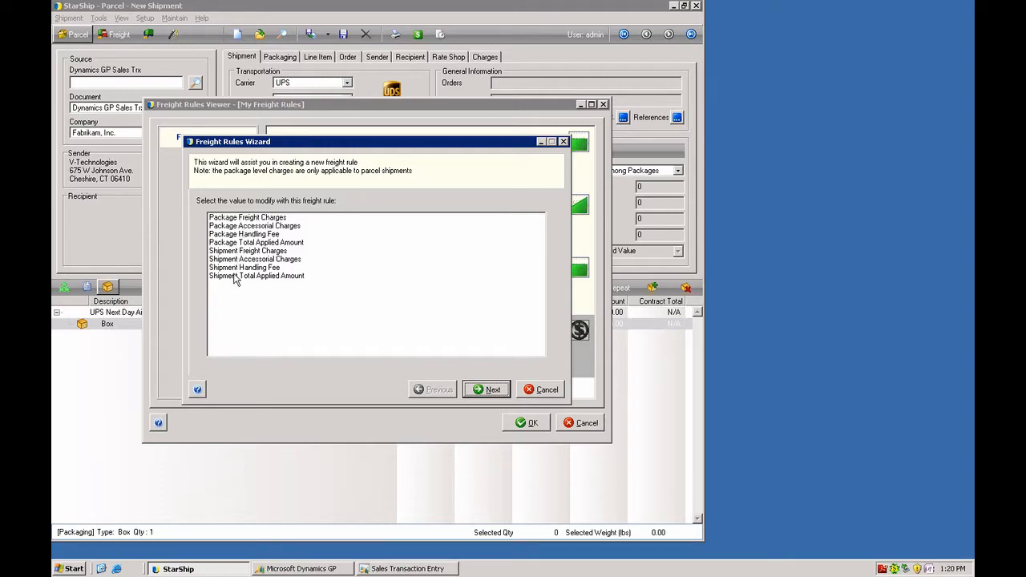
pyautogui.moveTo(292, 234)
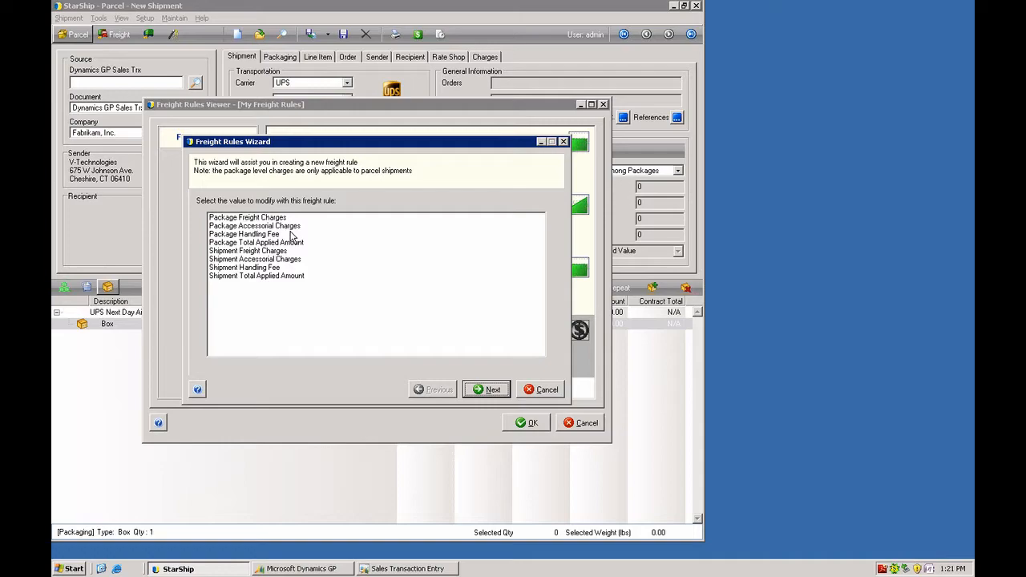
pyautogui.moveTo(264, 242)
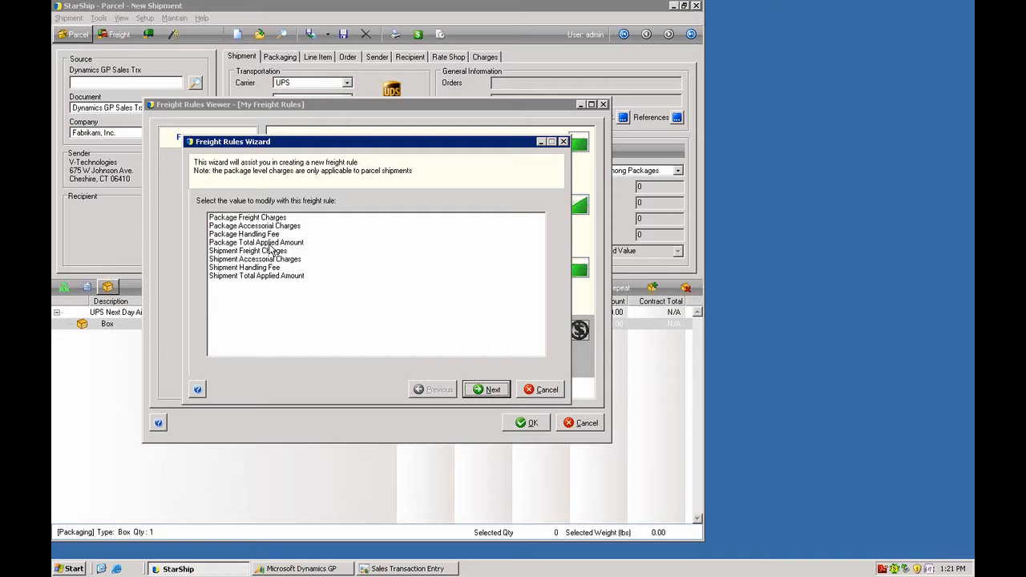
pyautogui.moveTo(495, 368)
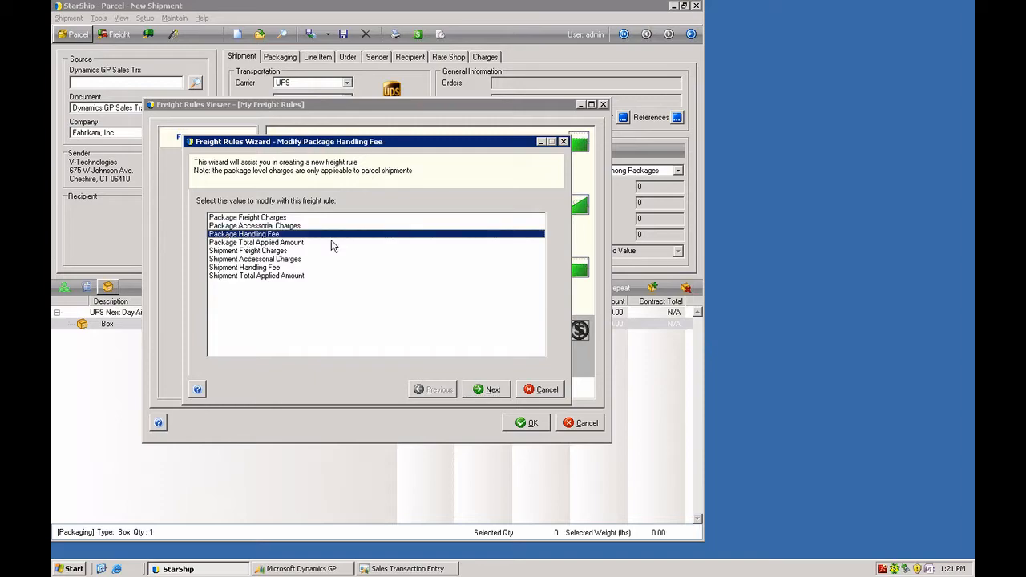
pyautogui.click(487, 390)
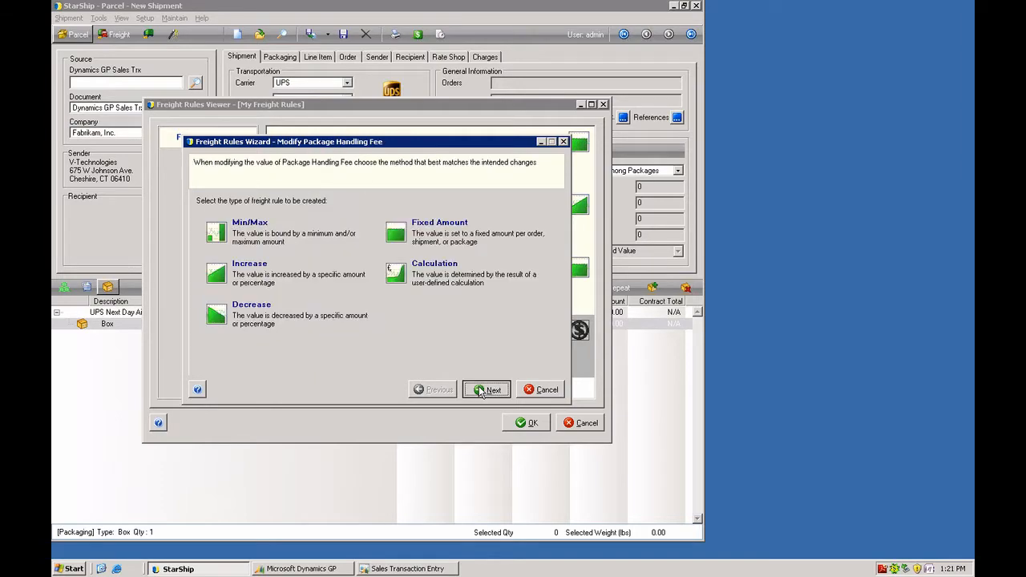
# - Preview the decrease, fixed amount and calculation types, then choose Fixed Amount
pyautogui.click(285, 312)
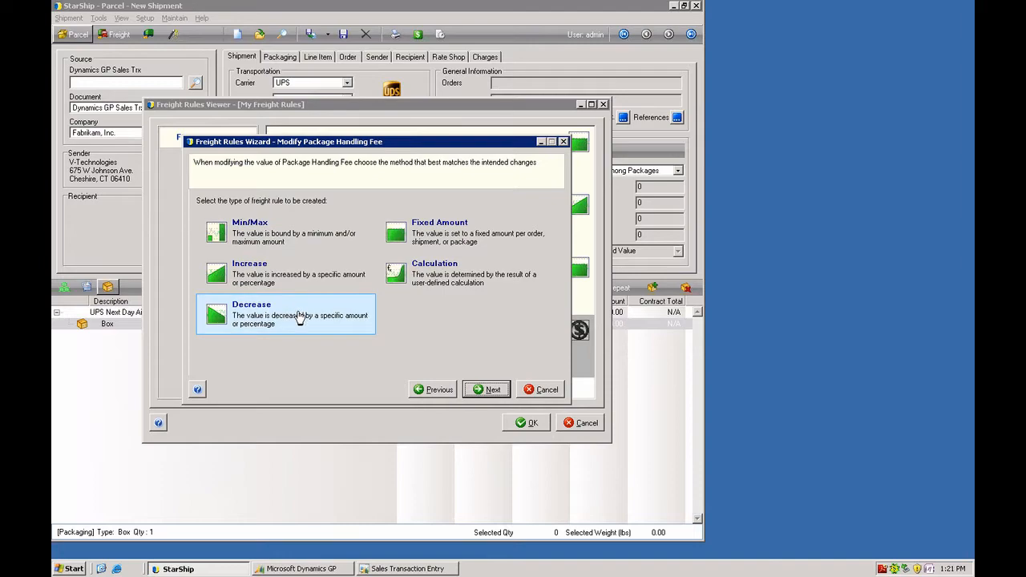
pyautogui.click(311, 232)
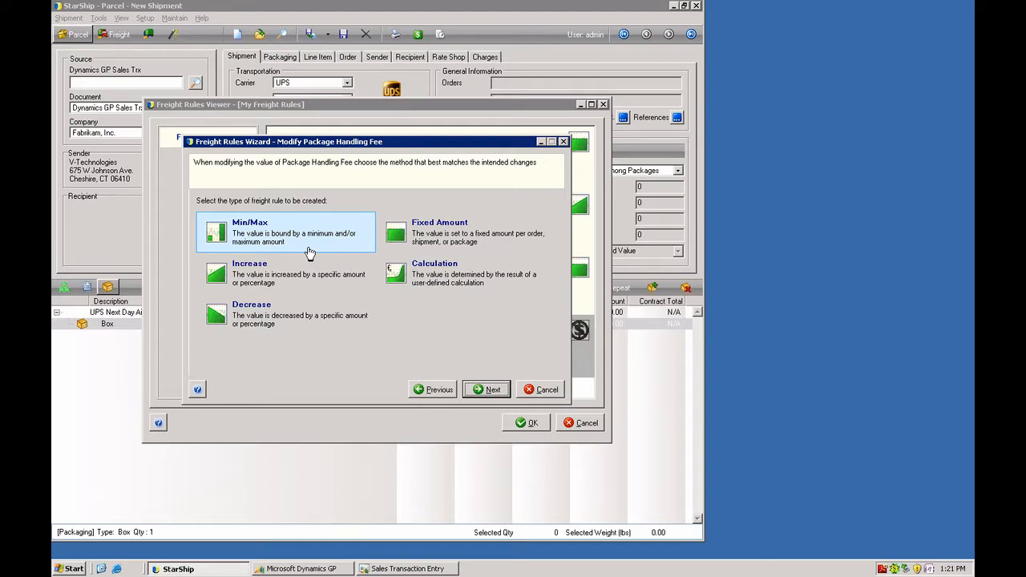
pyautogui.click(285, 312)
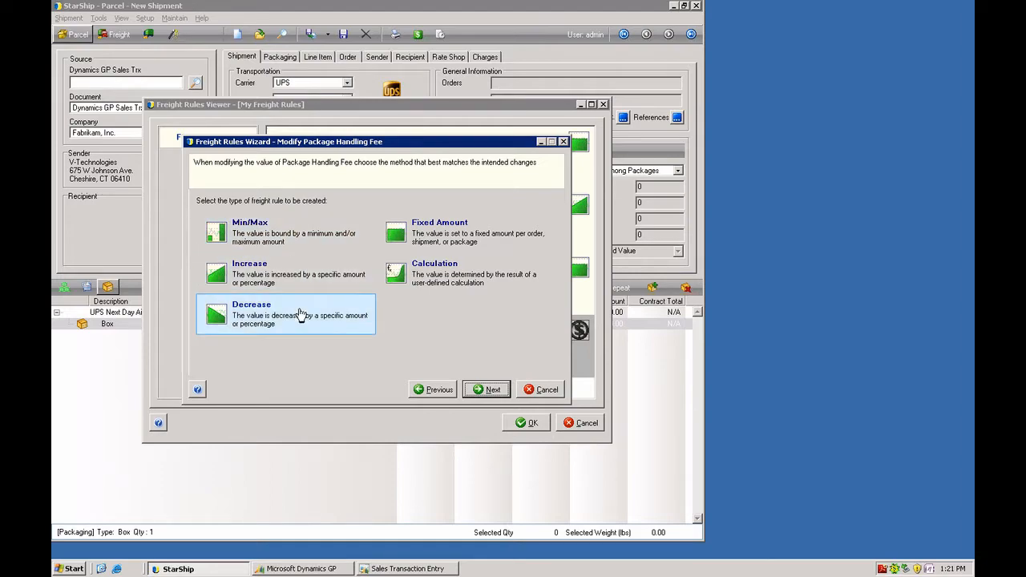
pyautogui.click(464, 233)
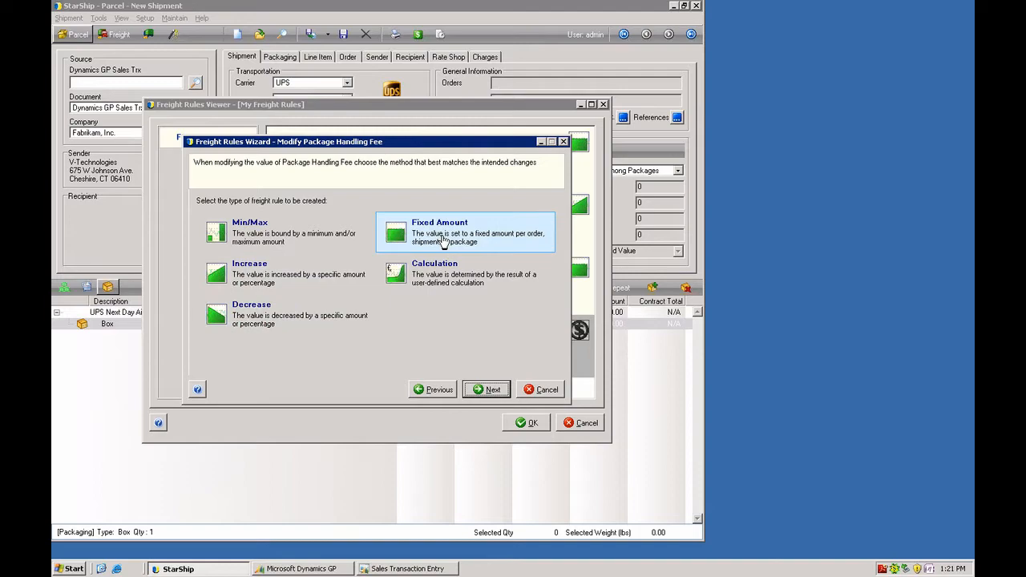
pyautogui.click(464, 272)
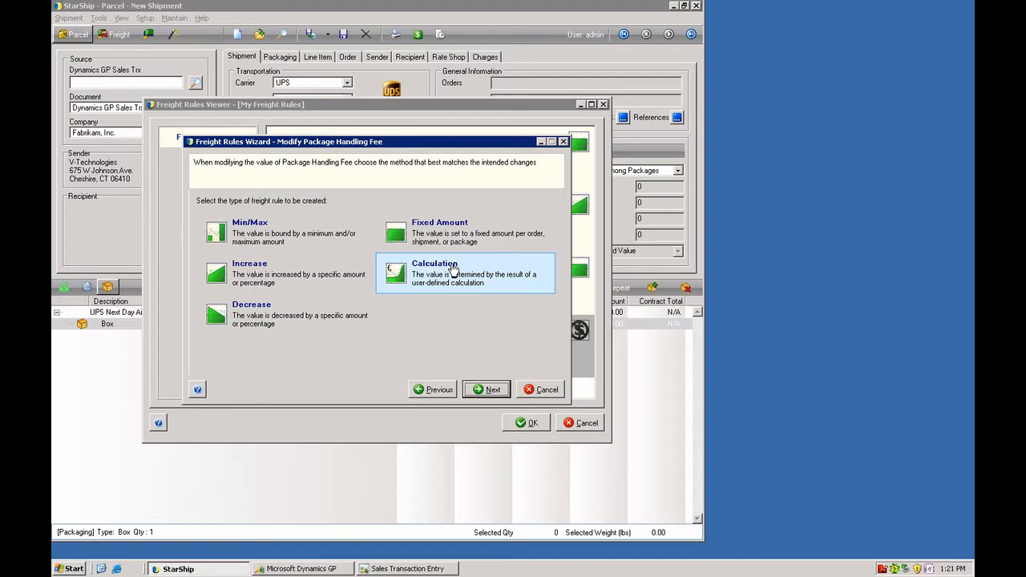
pyautogui.click(465, 232)
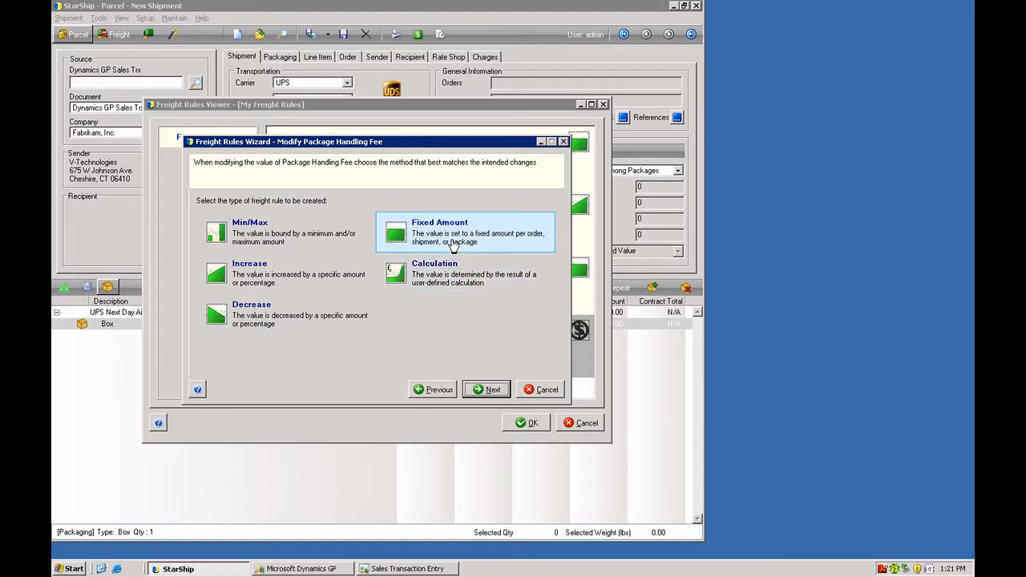
pyautogui.click(465, 230)
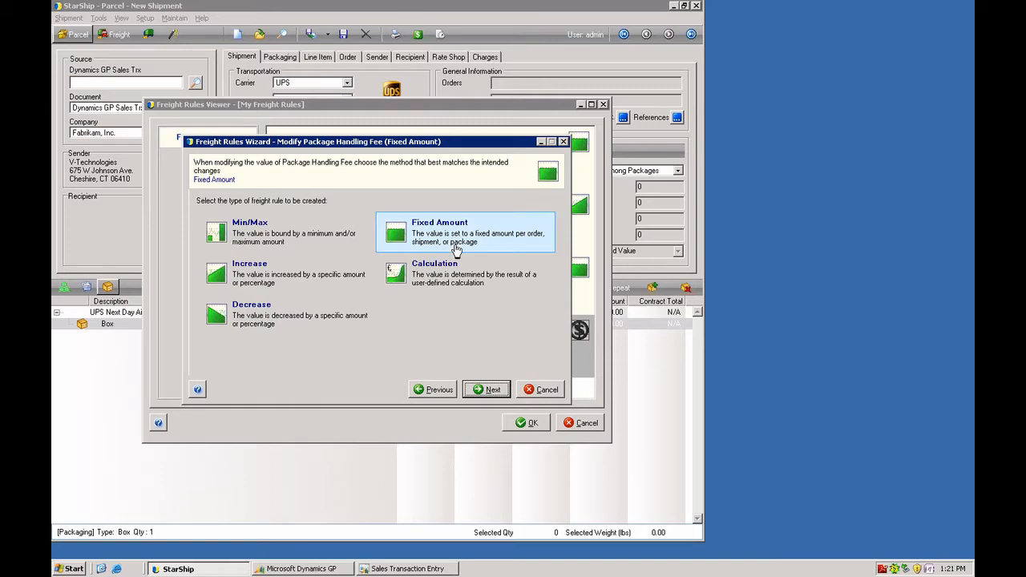
# - Enter a fee amount of 10.00 multiplied by the number of packages in shipment
pyautogui.click(487, 389)
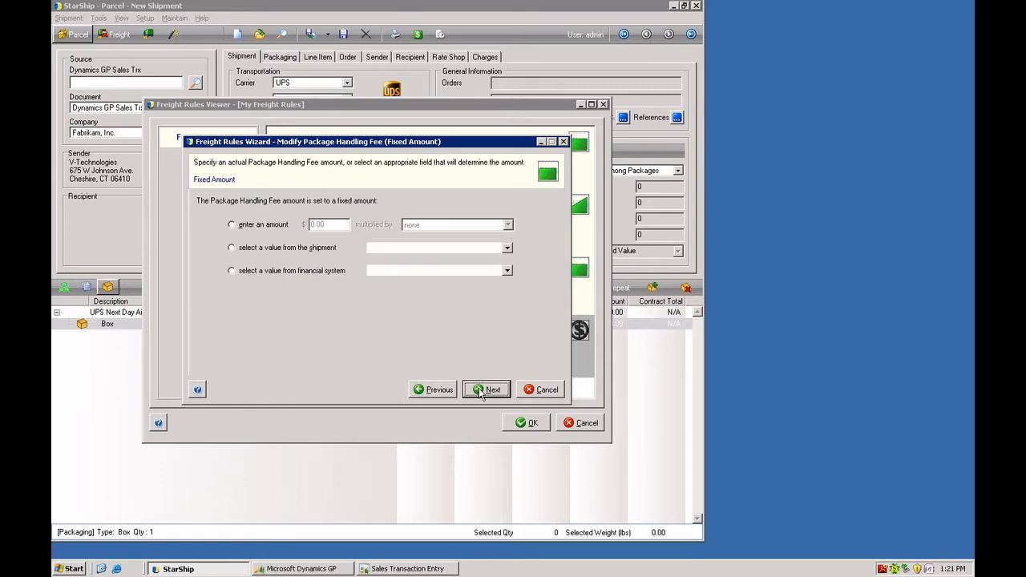
pyautogui.moveTo(237, 288)
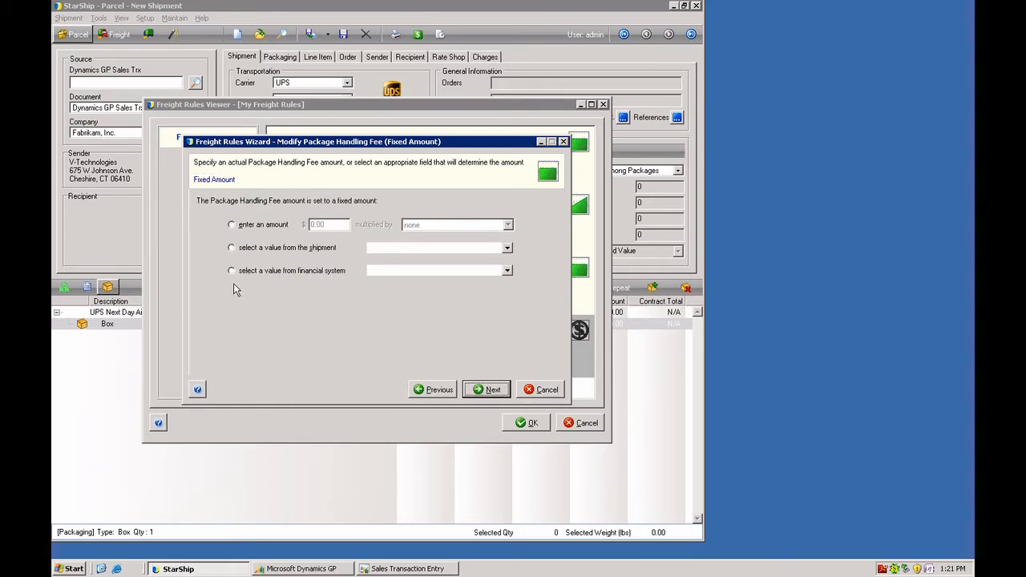
pyautogui.click(231, 224)
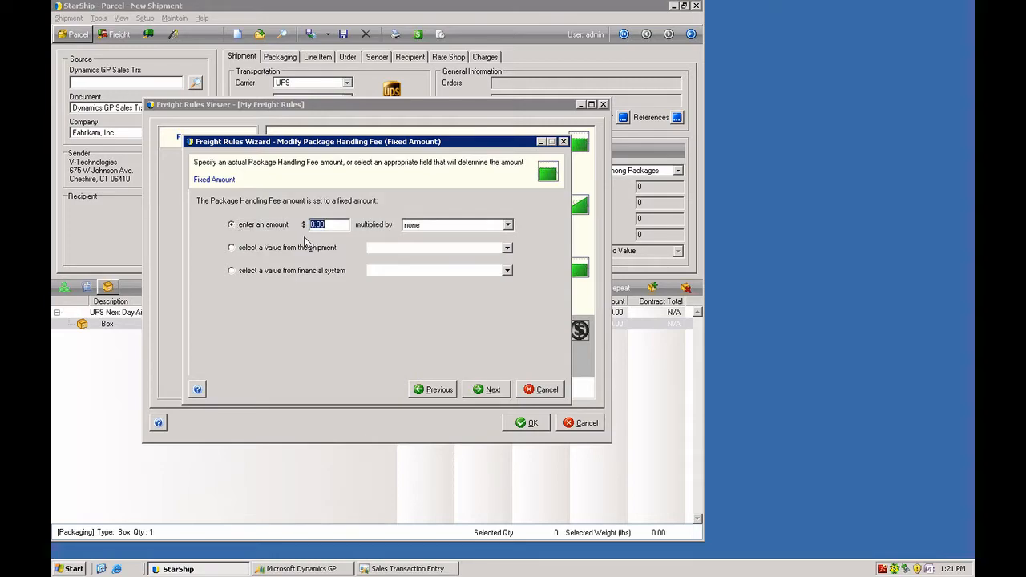
pyautogui.write('1')
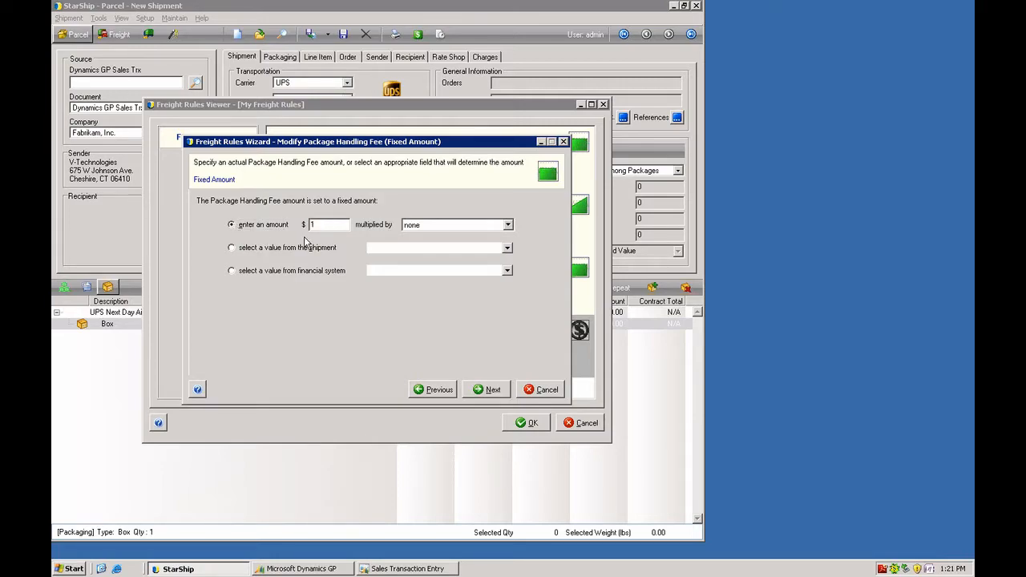
pyautogui.write('10.00')
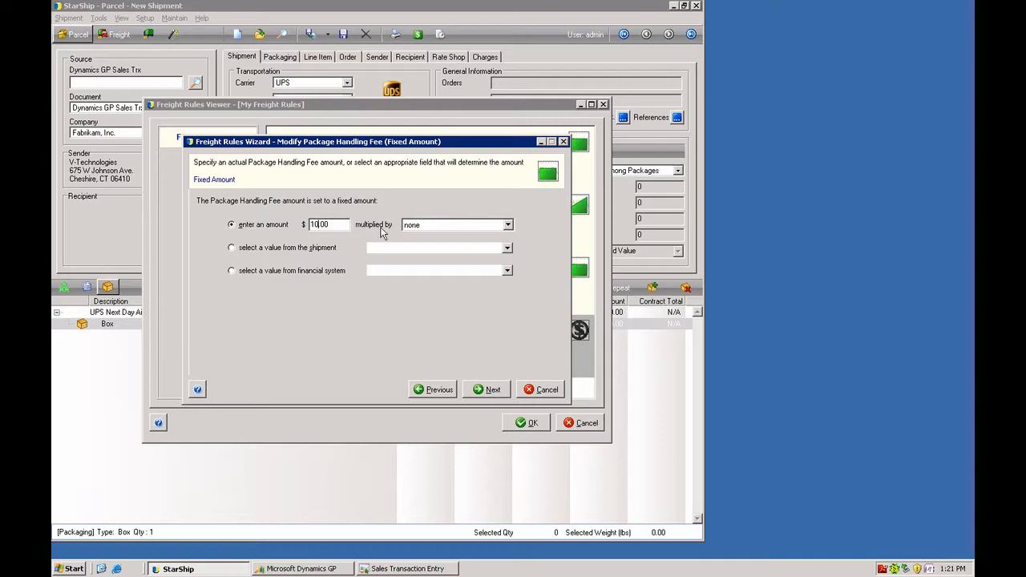
pyautogui.click(506, 224)
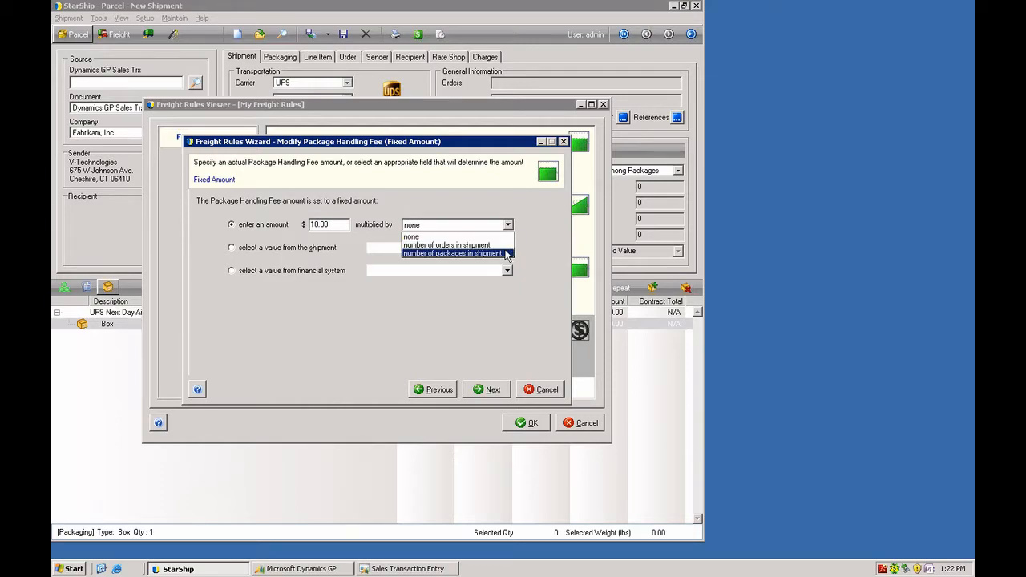
pyautogui.click(452, 253)
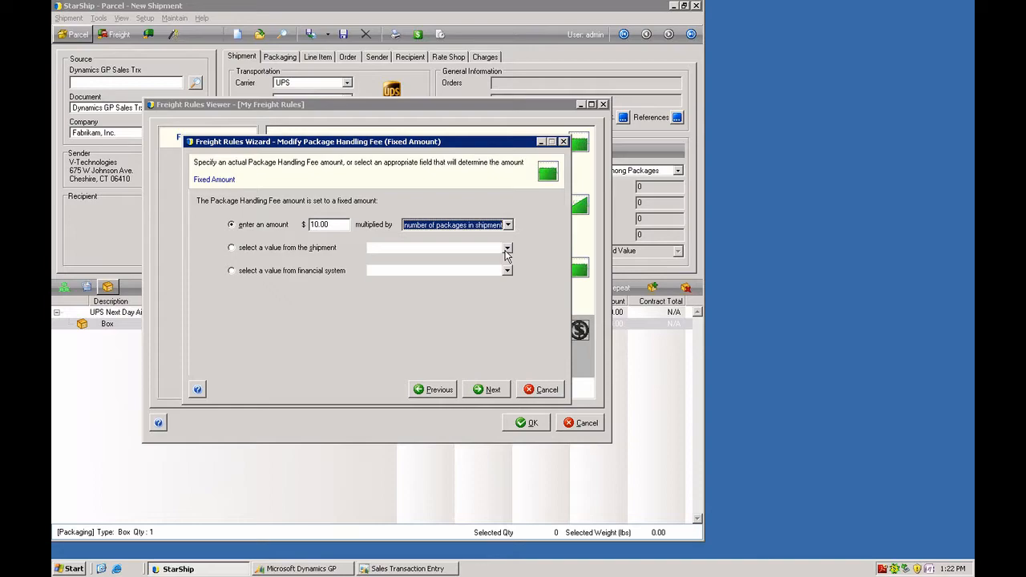
pyautogui.moveTo(489, 389)
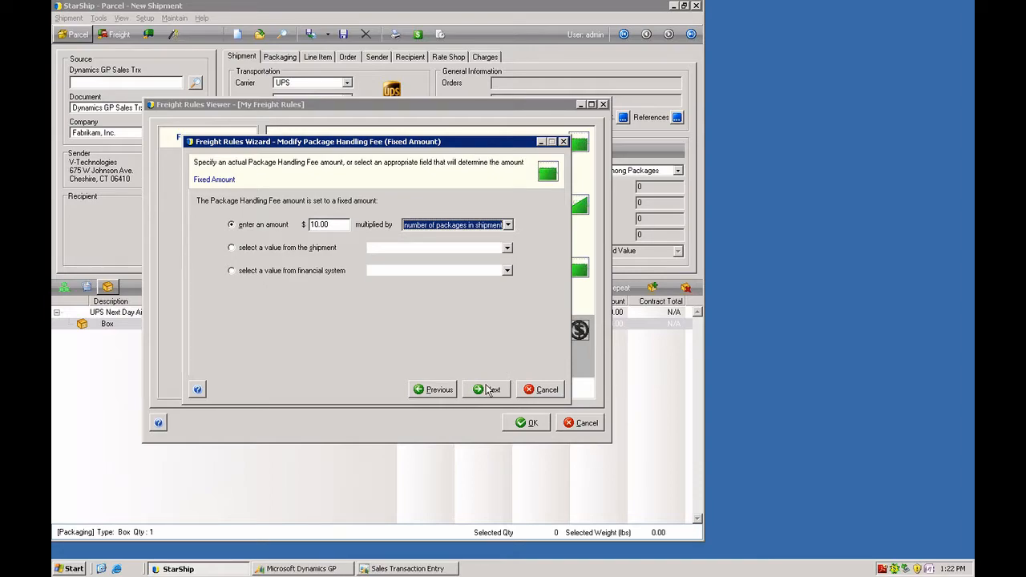
# - Make the rule apply only under certain conditions
pyautogui.click(487, 389)
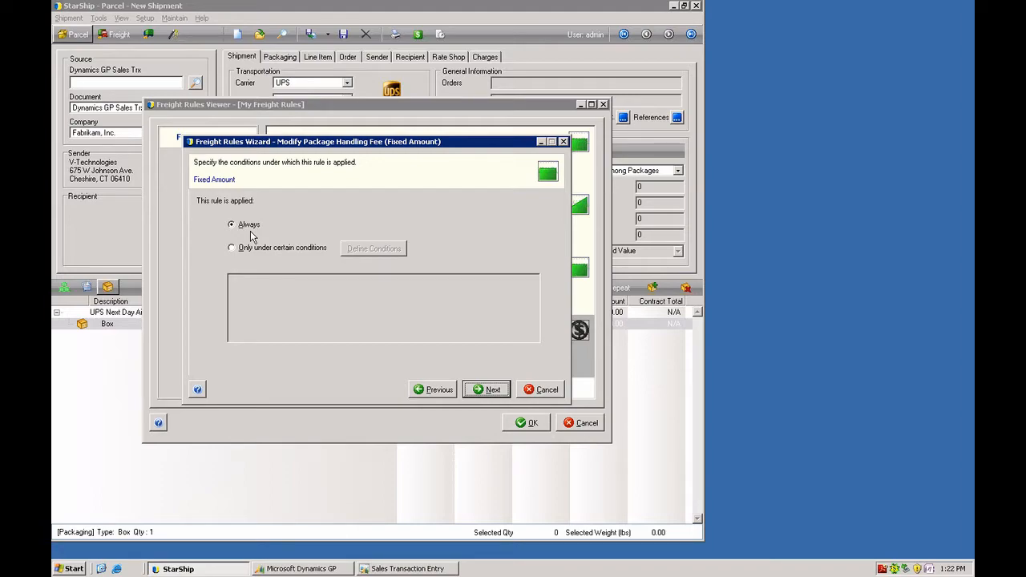
pyautogui.moveTo(248, 237)
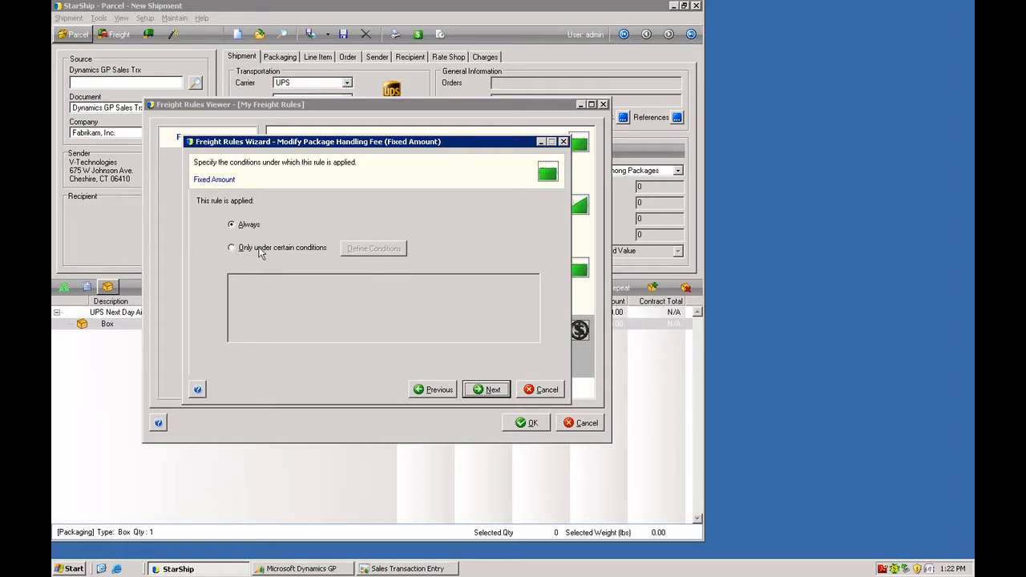
pyautogui.click(231, 247)
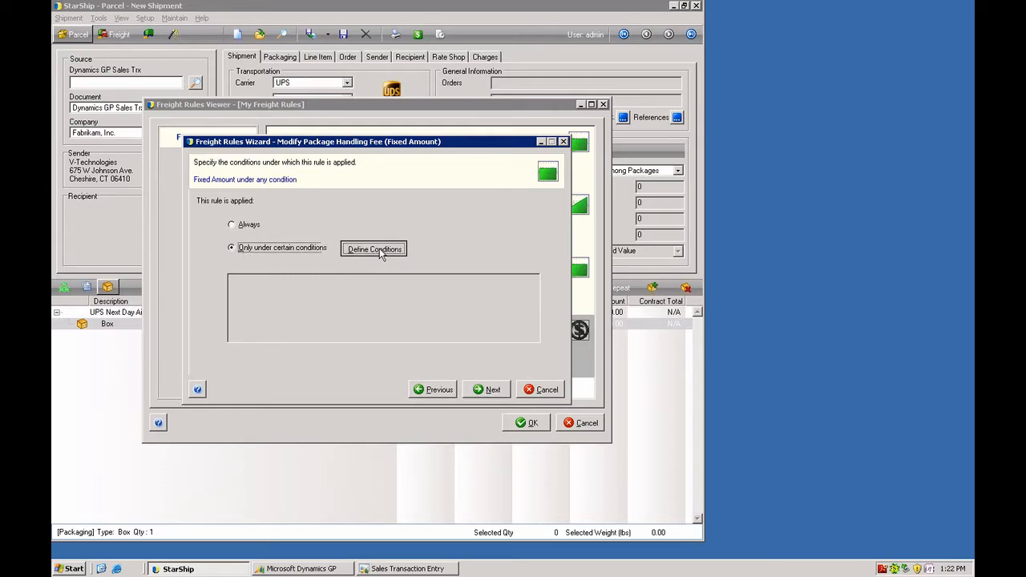
# - In Condition Builder, browse the field tree to StarShip Pack fields to find package Length
pyautogui.click(373, 249)
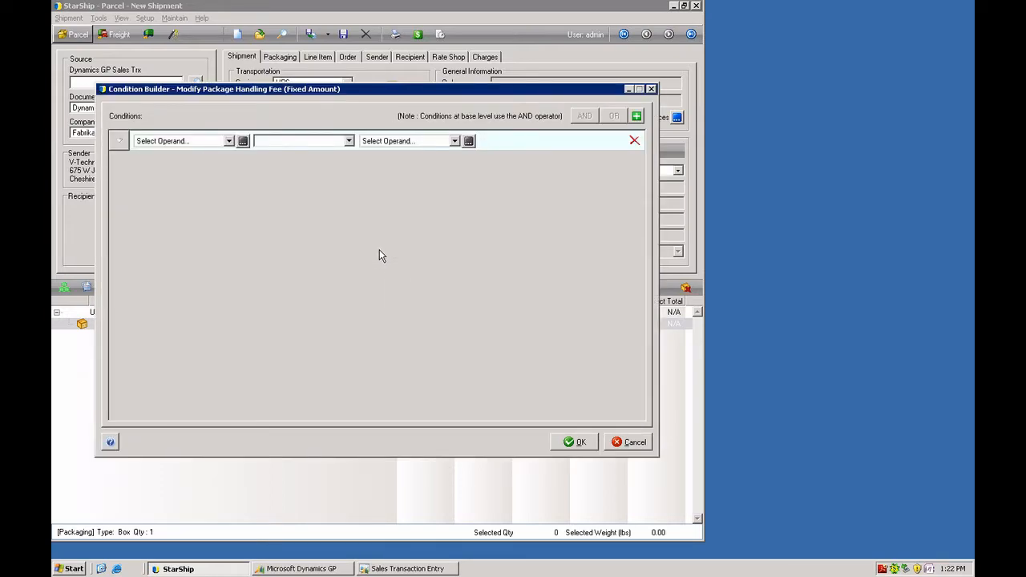
pyautogui.moveTo(540, 234)
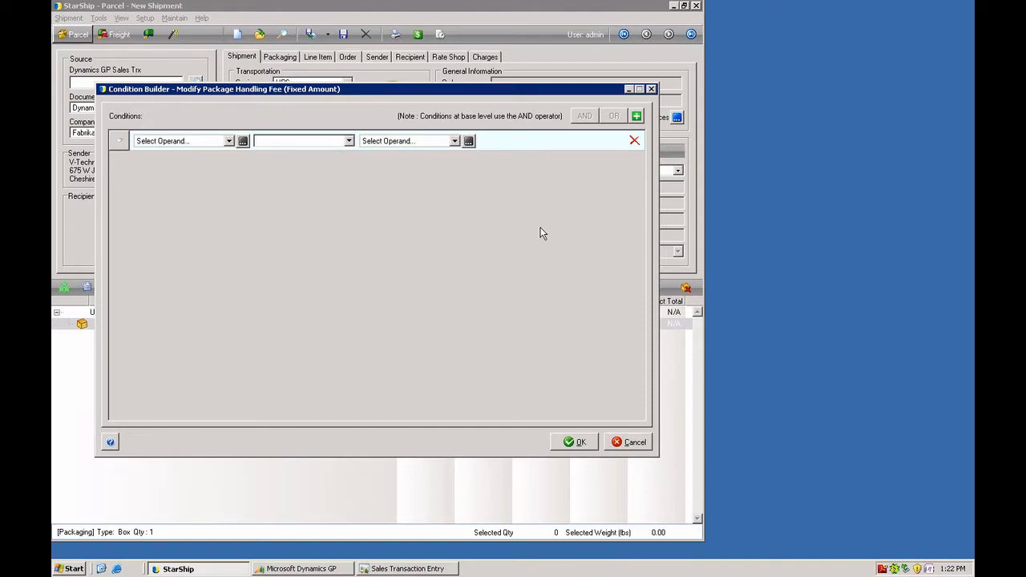
pyautogui.click(228, 141)
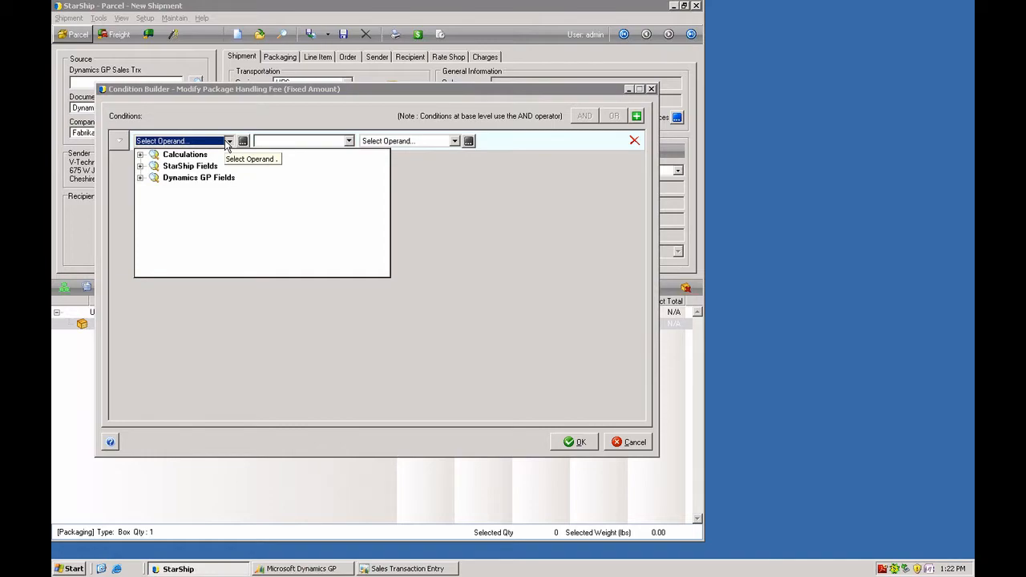
pyautogui.click(141, 177)
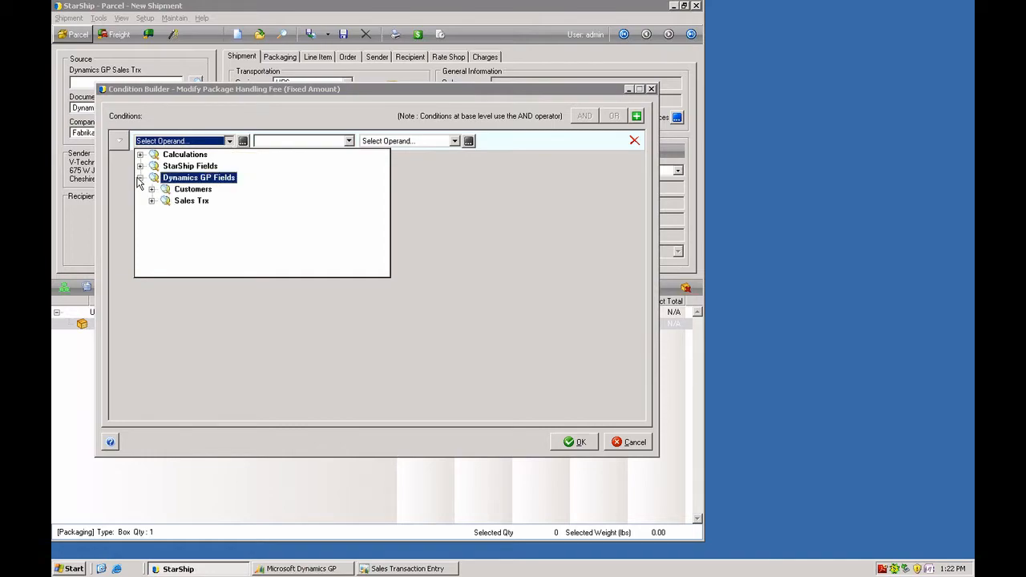
pyautogui.click(151, 200)
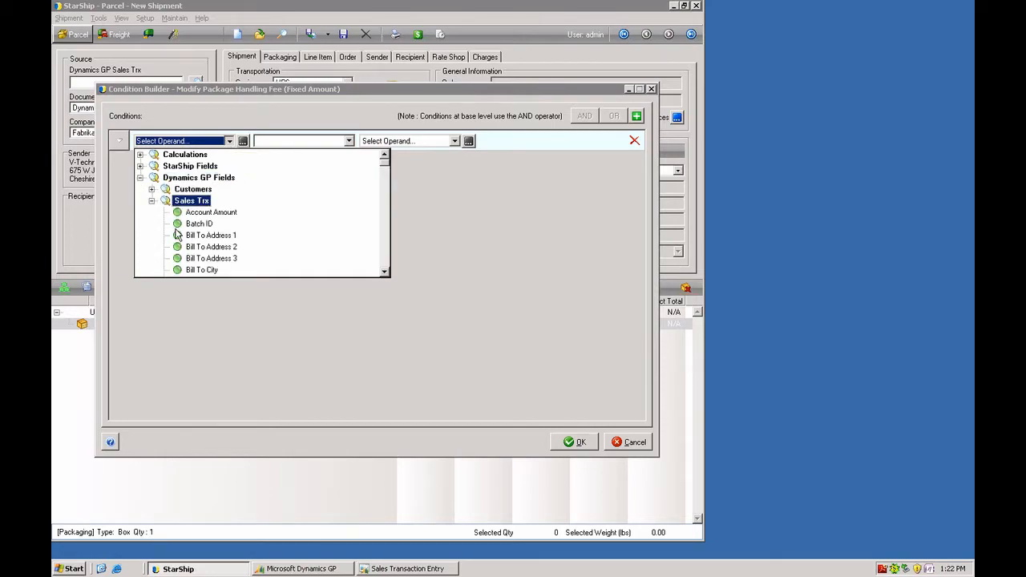
pyautogui.moveTo(228, 263)
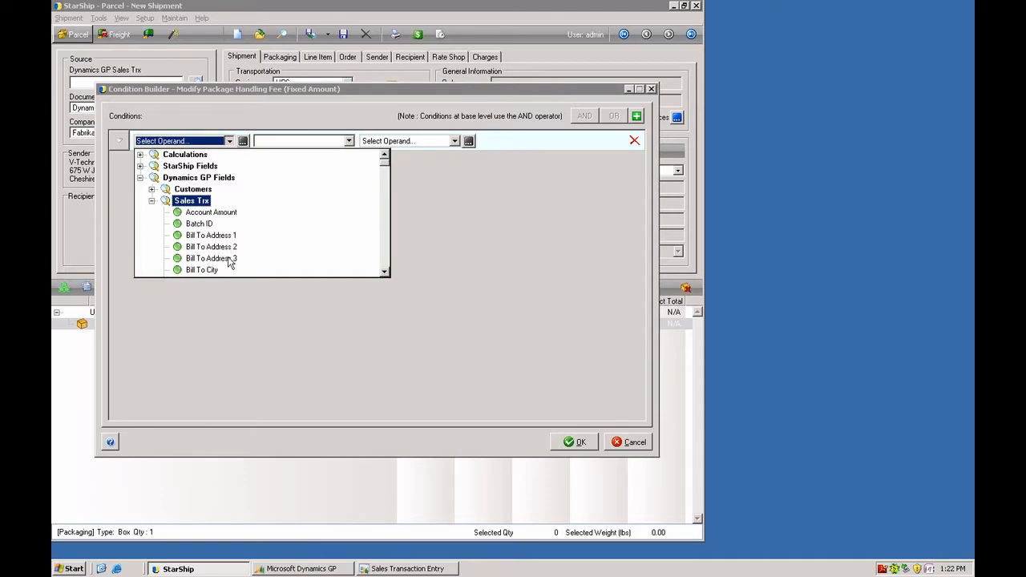
pyautogui.moveTo(244, 234)
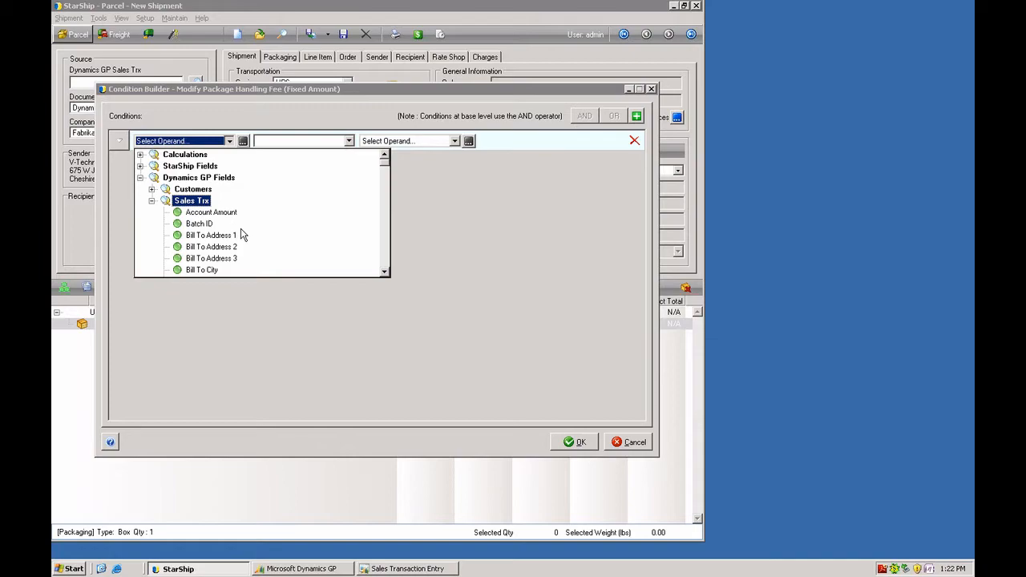
pyautogui.moveTo(141, 173)
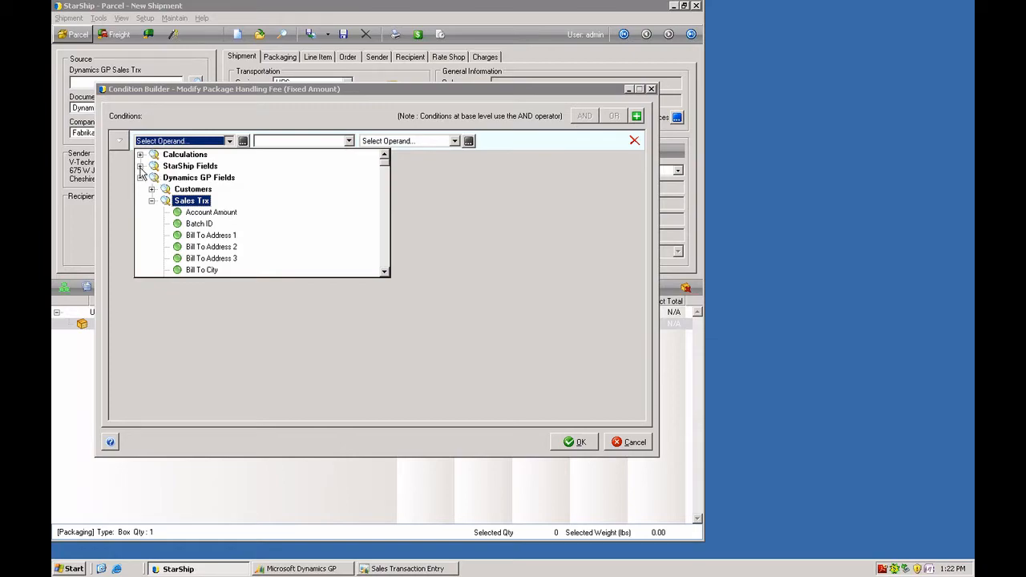
pyautogui.click(141, 165)
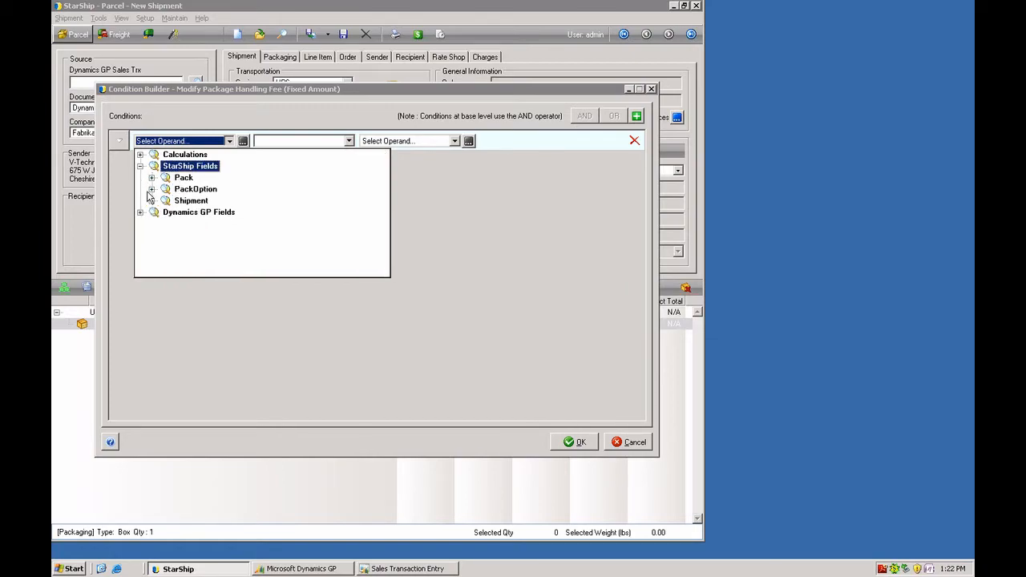
pyautogui.click(152, 176)
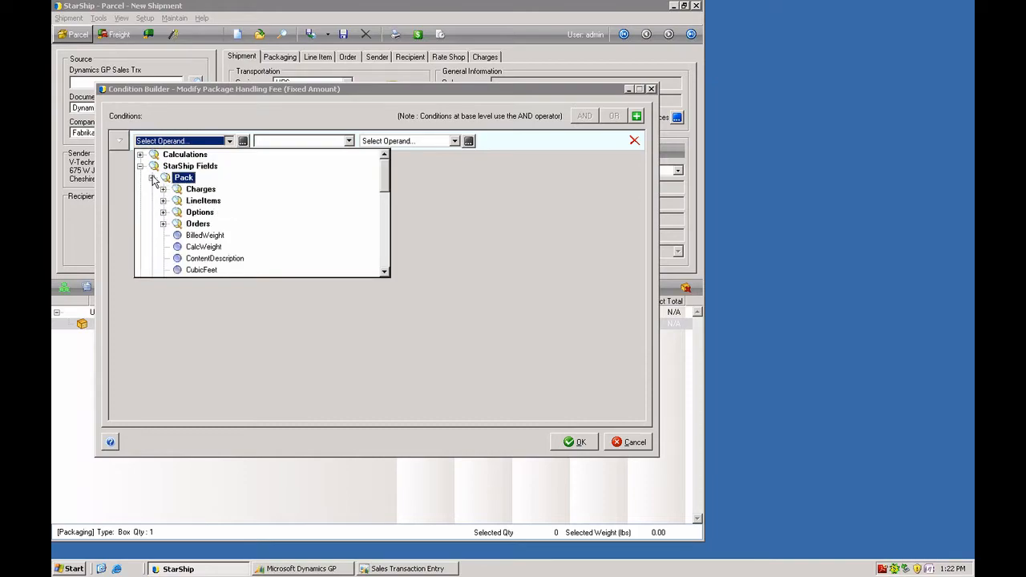
pyautogui.moveTo(388, 186)
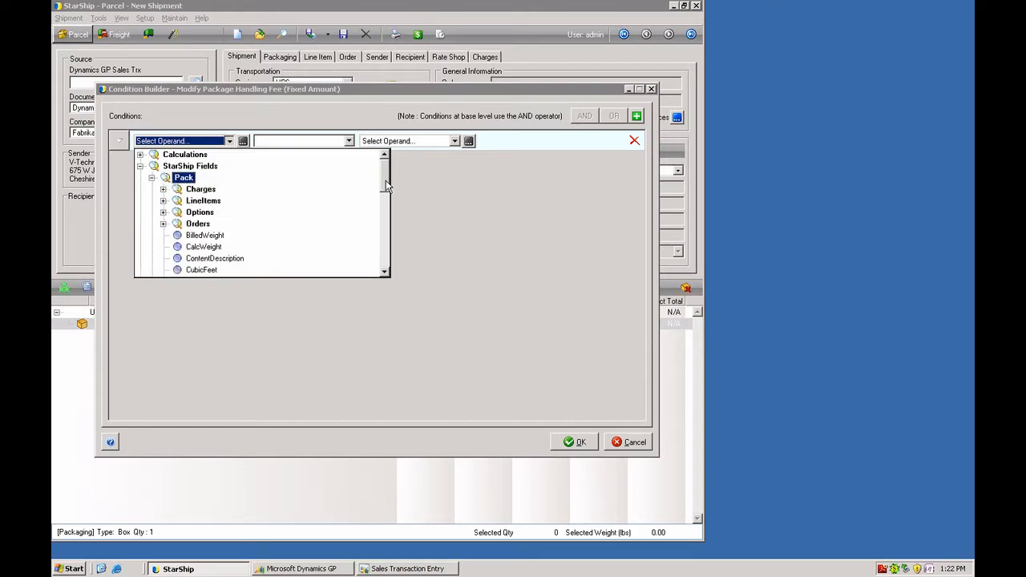
pyautogui.scroll(-3)
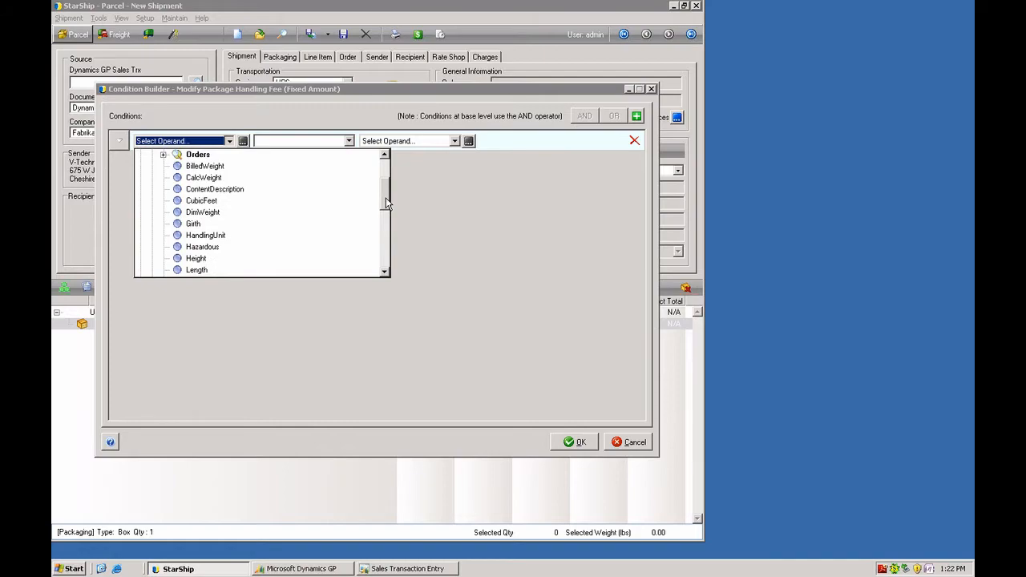
pyautogui.moveTo(202, 268)
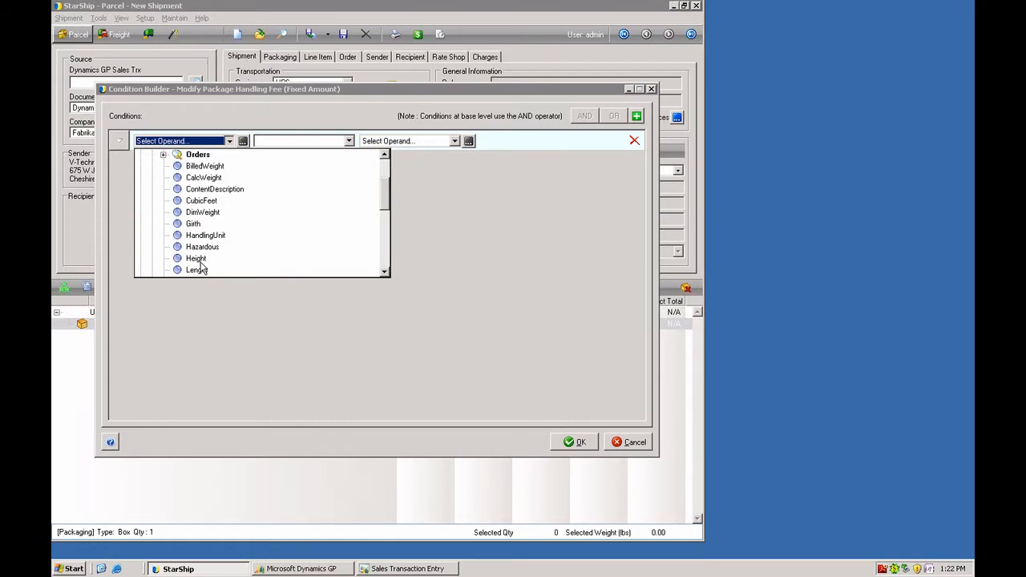
pyautogui.moveTo(202, 269)
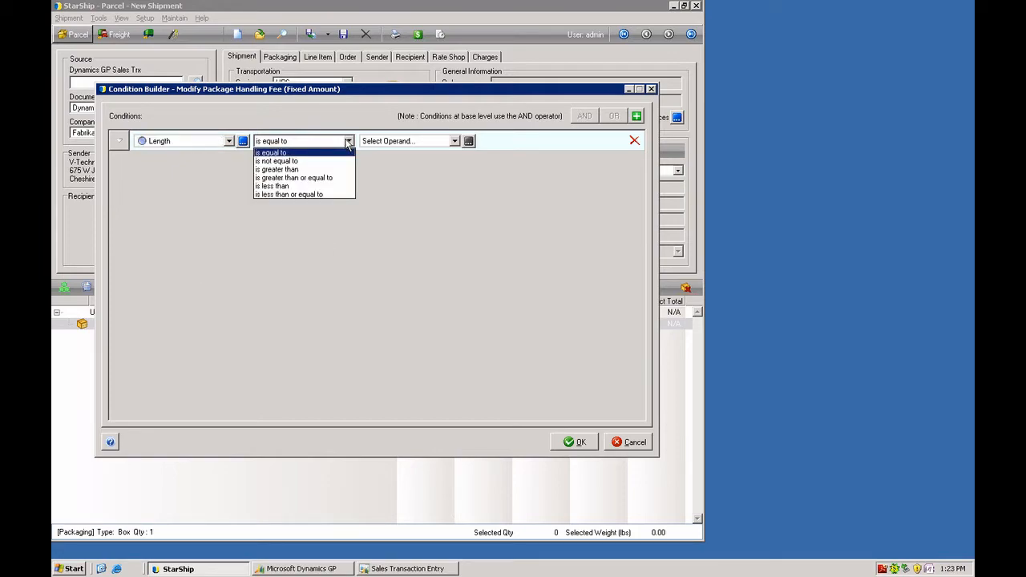
pyautogui.moveTo(330, 161)
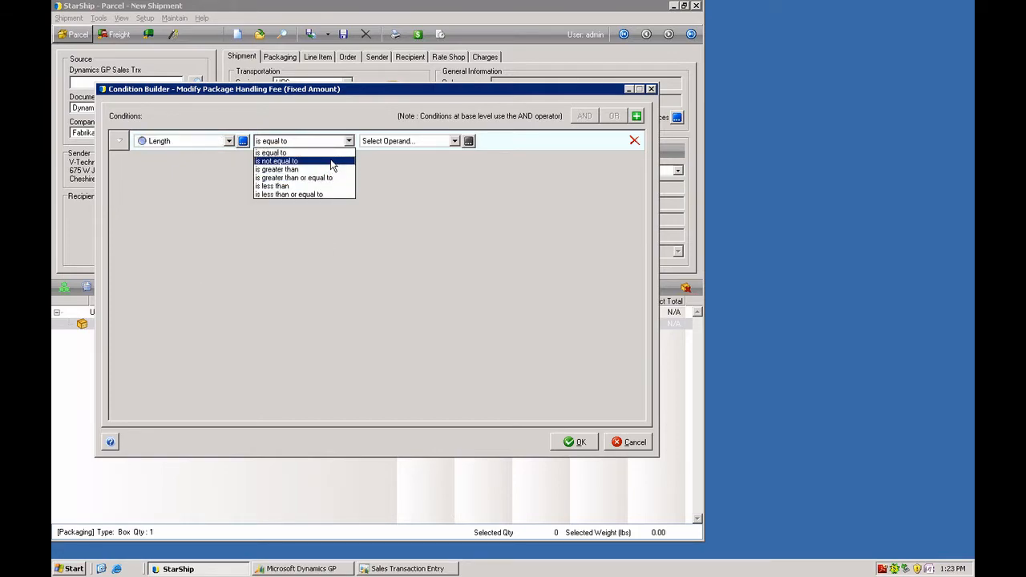
pyautogui.moveTo(304, 170)
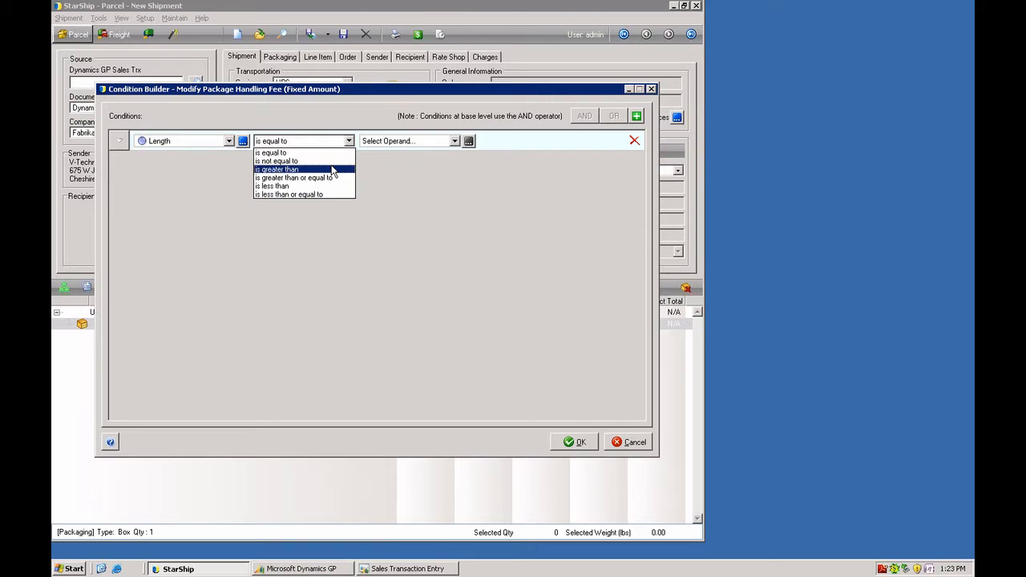
pyautogui.moveTo(330, 176)
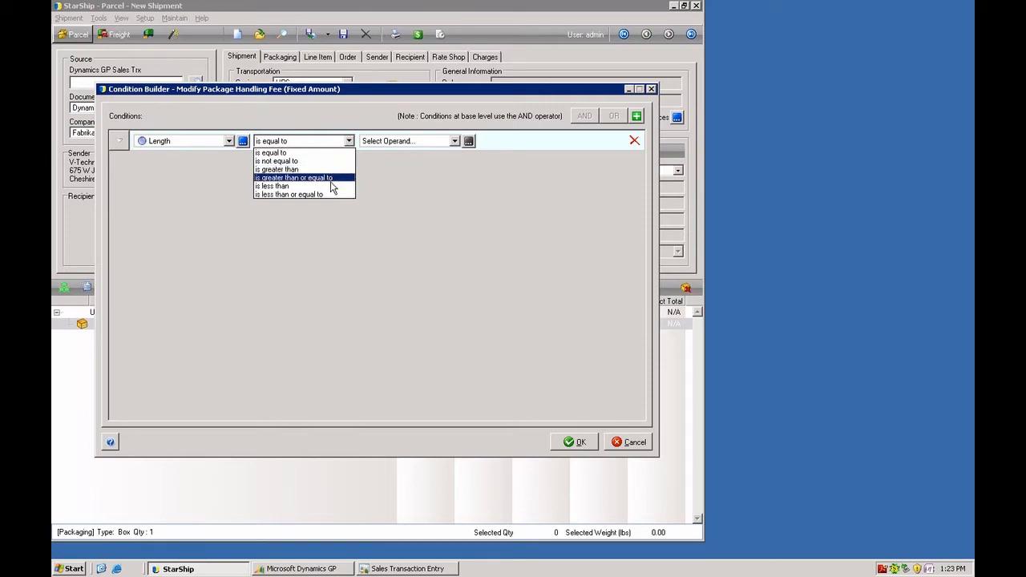
pyautogui.moveTo(305, 186)
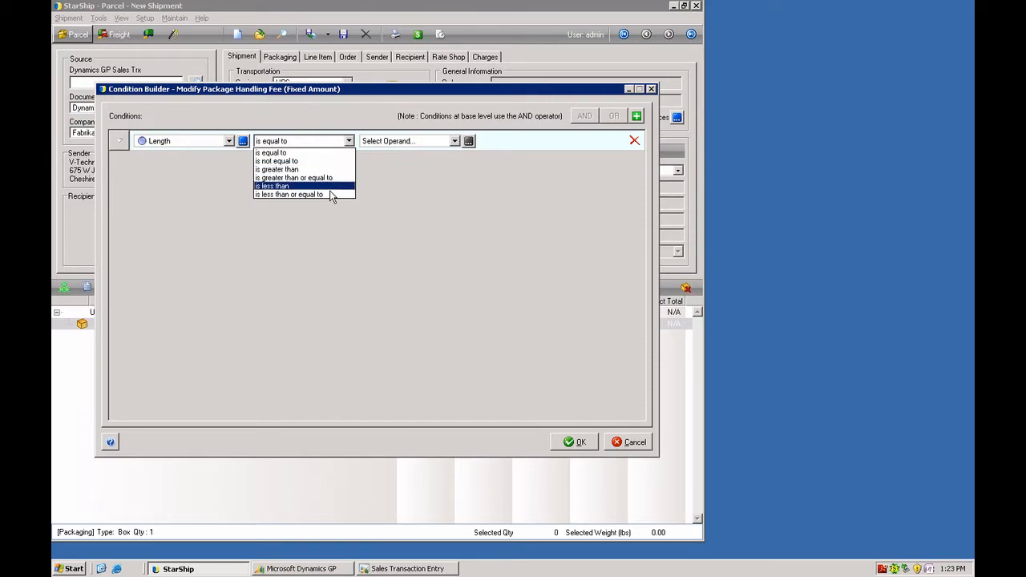
pyautogui.moveTo(305, 194)
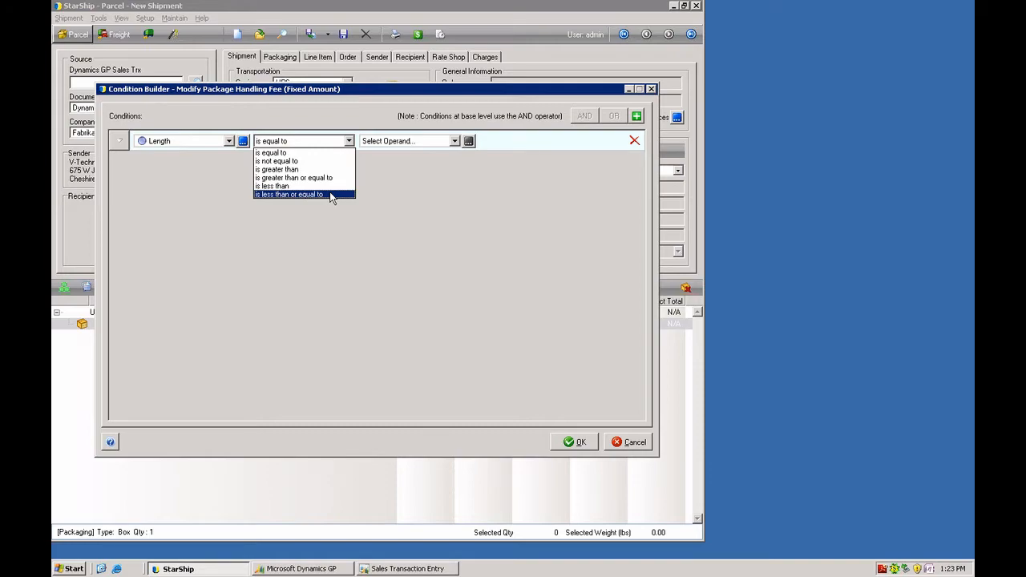
pyautogui.moveTo(312, 170)
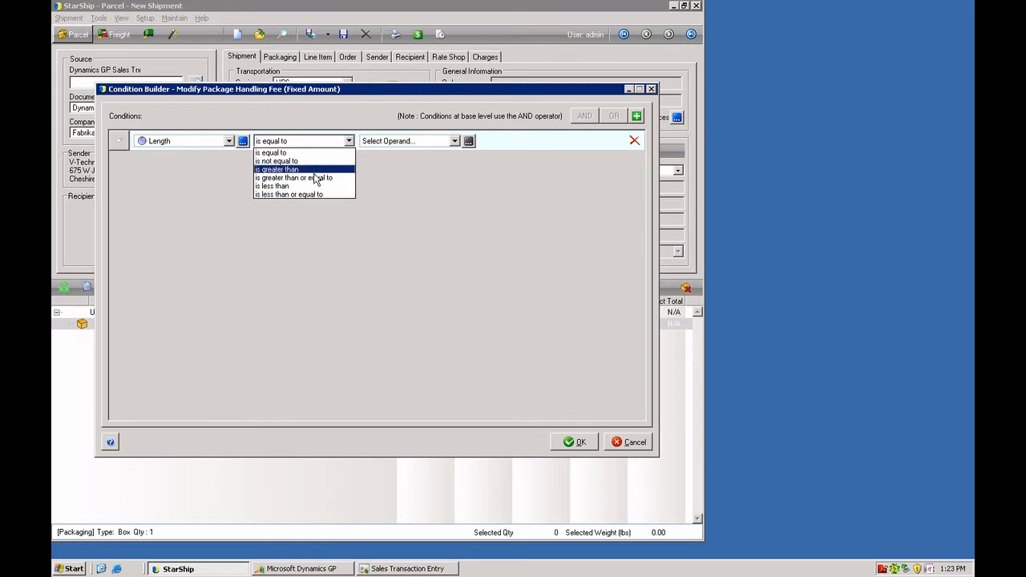
# - Set the condition Length is greater than or equal to constant value 10 and accept it
pyautogui.click(295, 176)
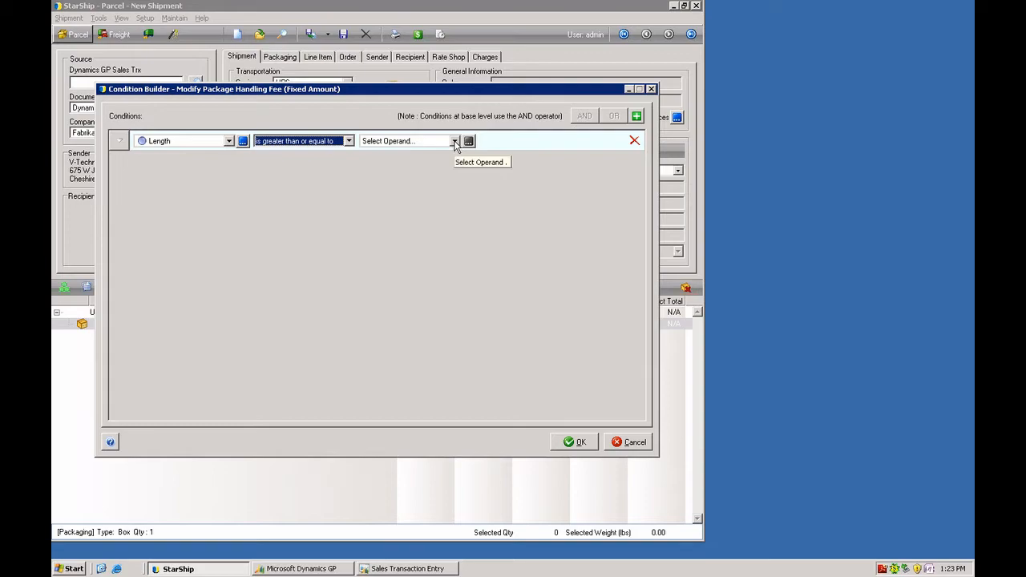
pyautogui.click(455, 141)
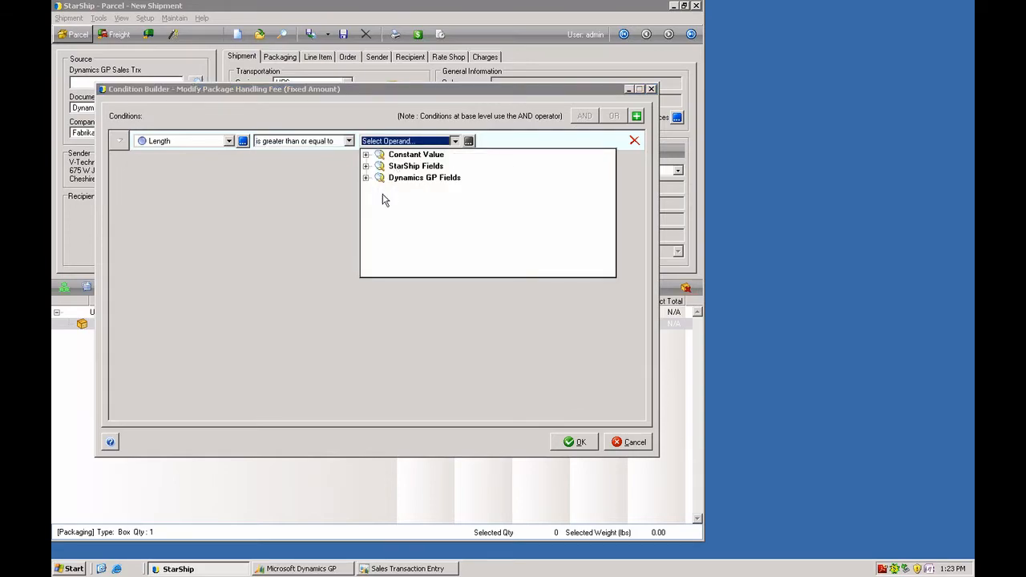
pyautogui.moveTo(367, 155)
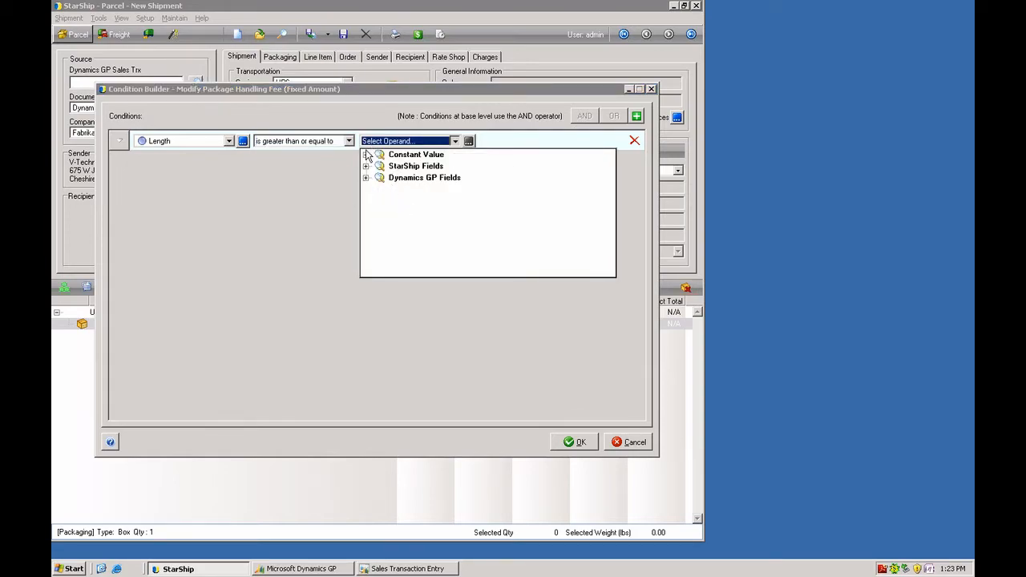
pyautogui.click(417, 153)
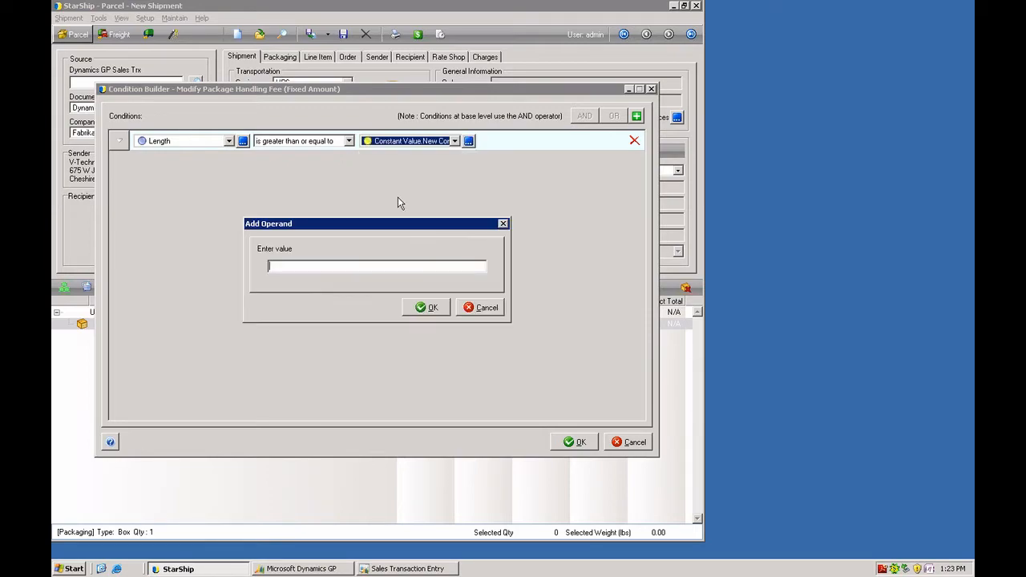
pyautogui.moveTo(352, 269)
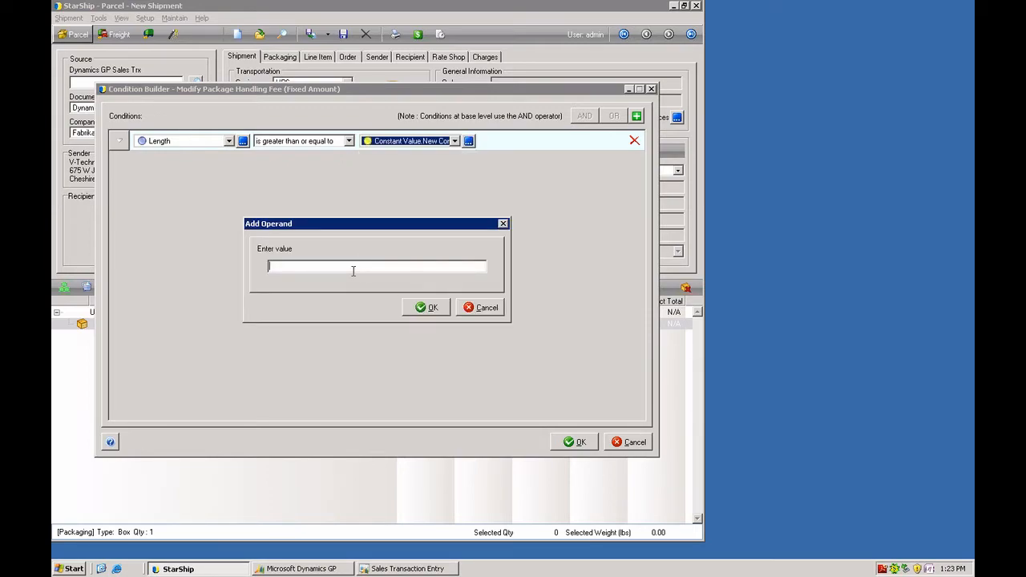
pyautogui.write('10')
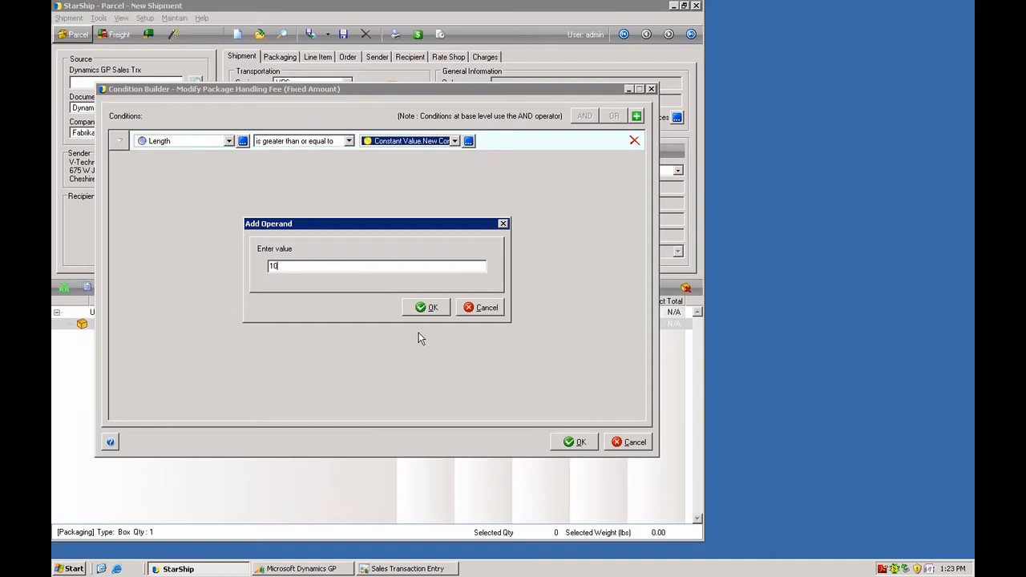
pyautogui.click(427, 307)
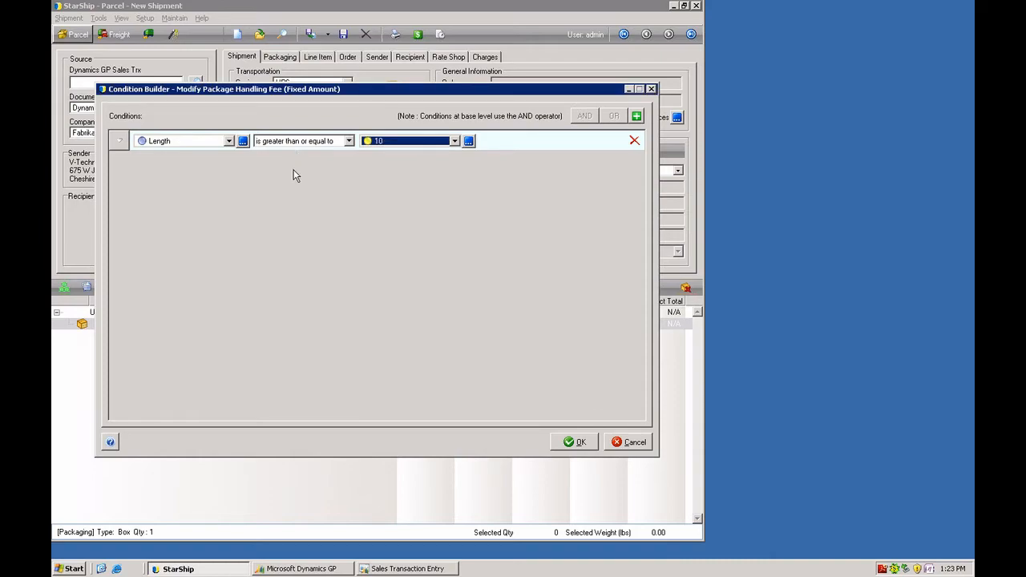
pyautogui.moveTo(446, 158)
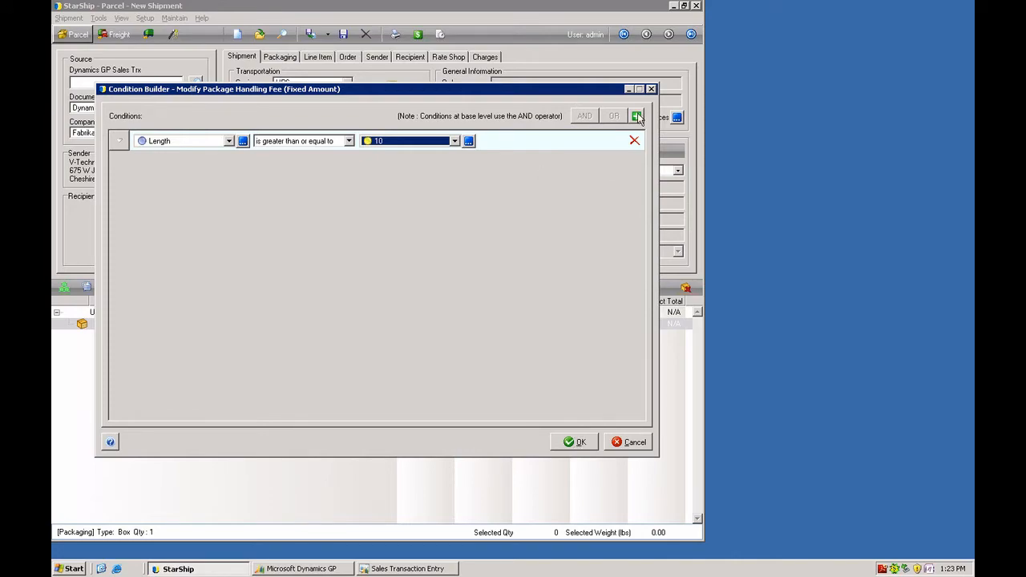
pyautogui.moveTo(266, 208)
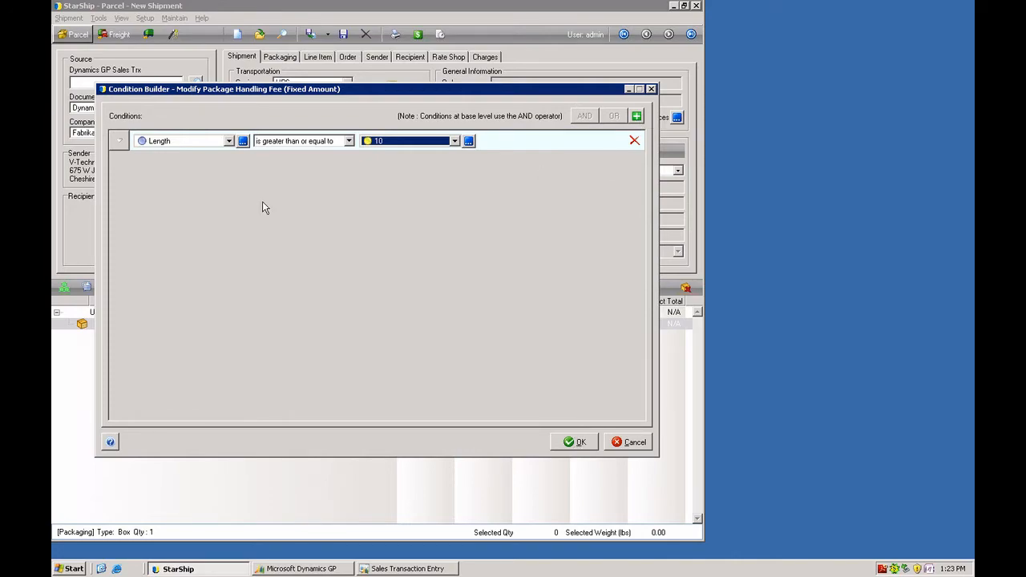
pyautogui.moveTo(415, 194)
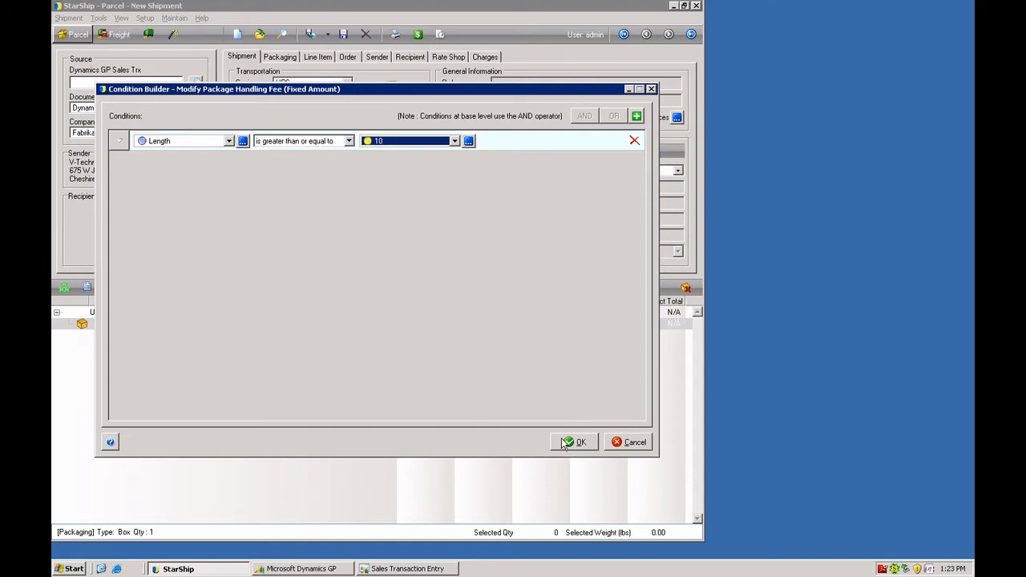
pyautogui.click(575, 443)
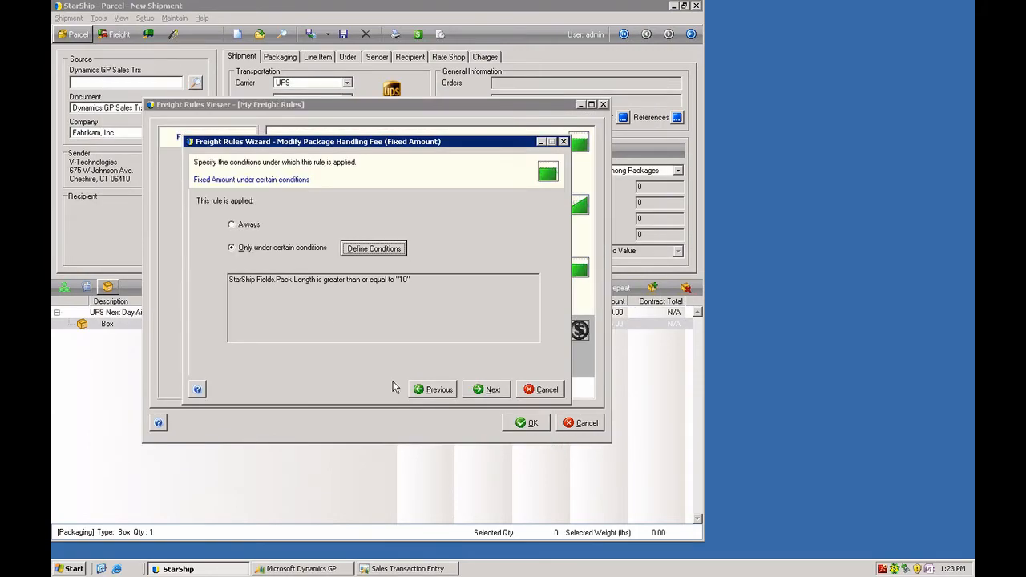
# - Review the rule summary and finish, adding it as rule 5
pyautogui.click(492, 389)
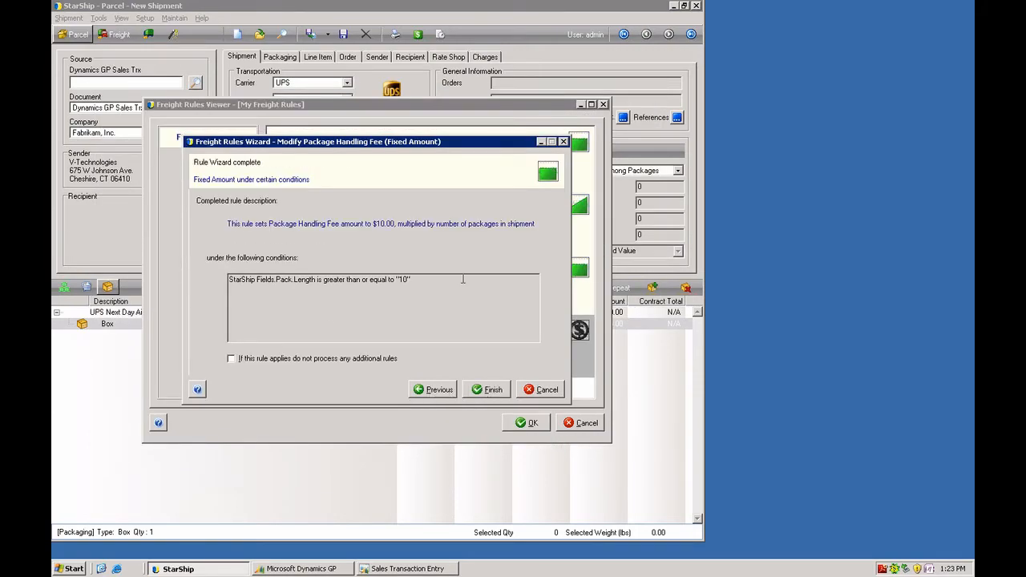
pyautogui.moveTo(275, 291)
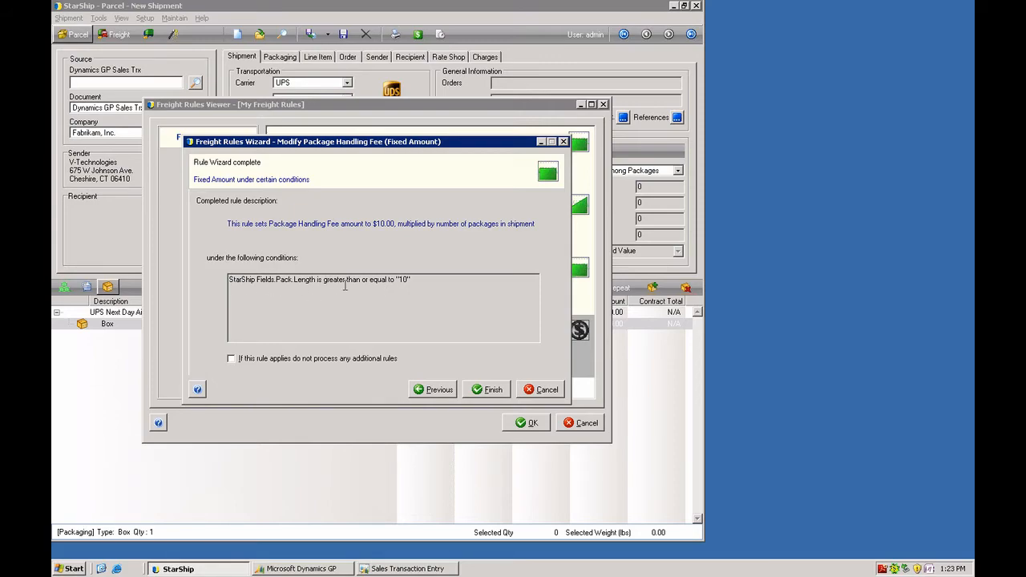
pyautogui.moveTo(450, 263)
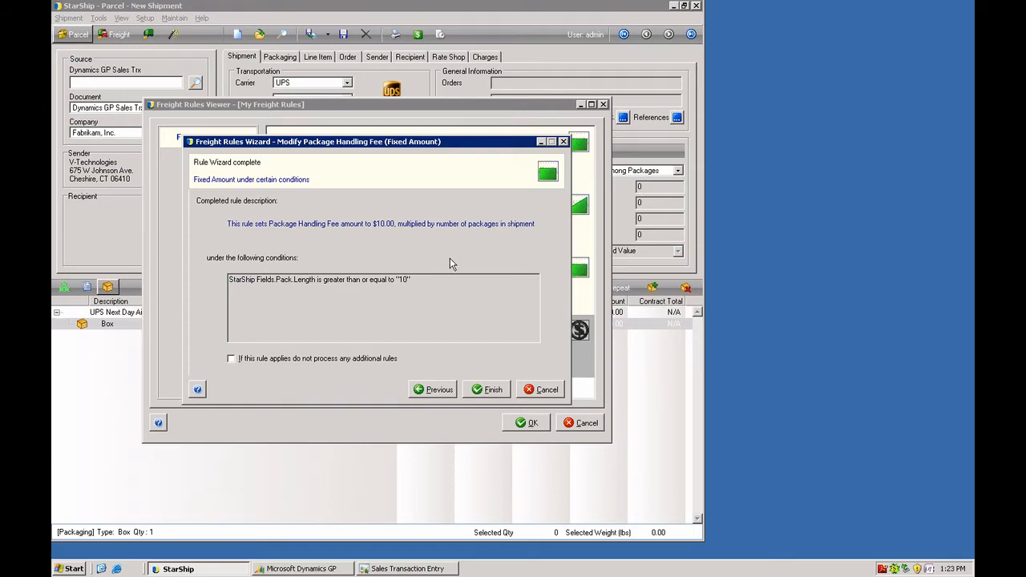
pyautogui.moveTo(430, 295)
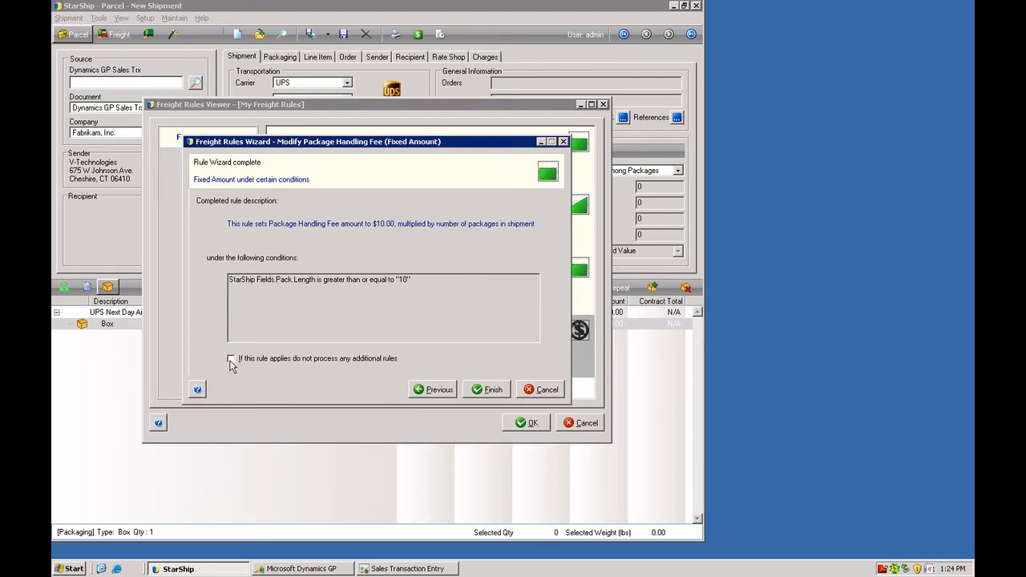
pyautogui.moveTo(326, 365)
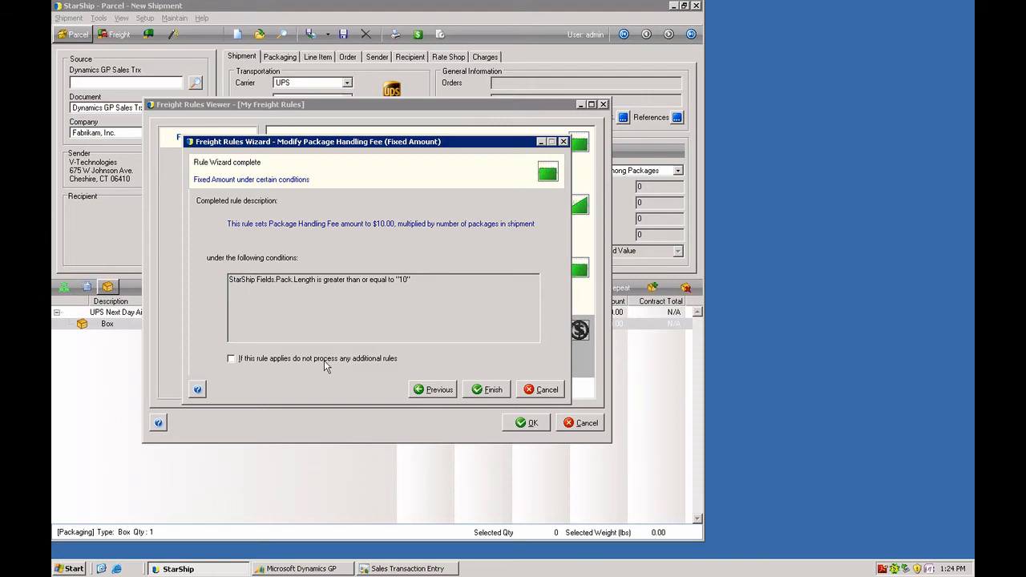
pyautogui.click(487, 389)
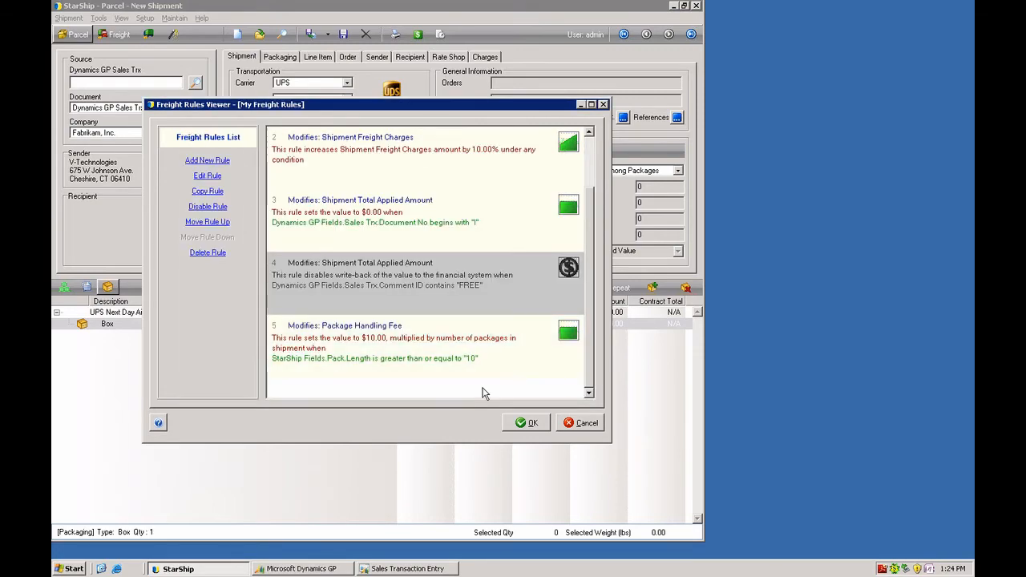
pyautogui.moveTo(384, 359)
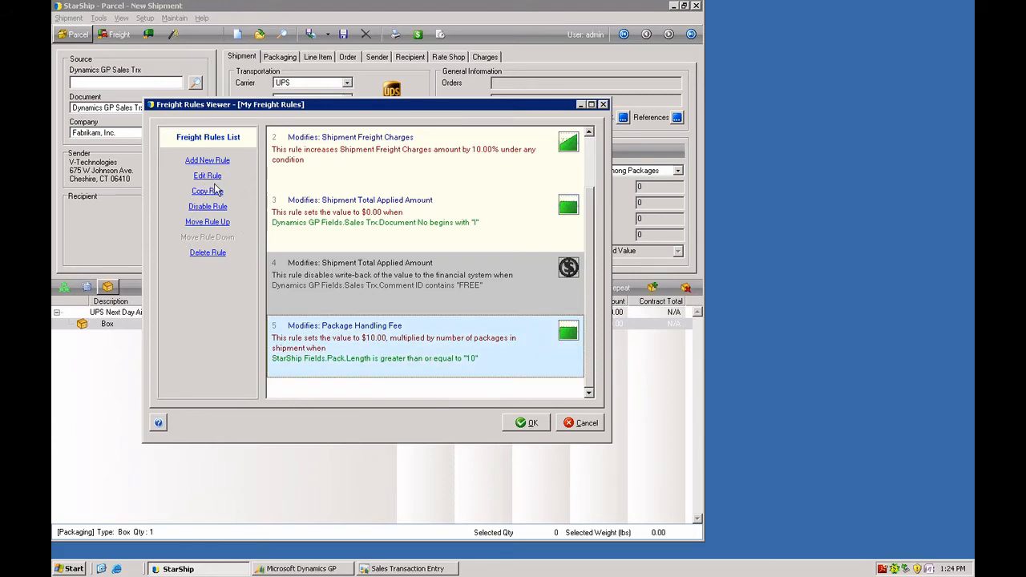
# - Move the Package Handling Fee rule up twice to become rule 2
pyautogui.click(207, 221)
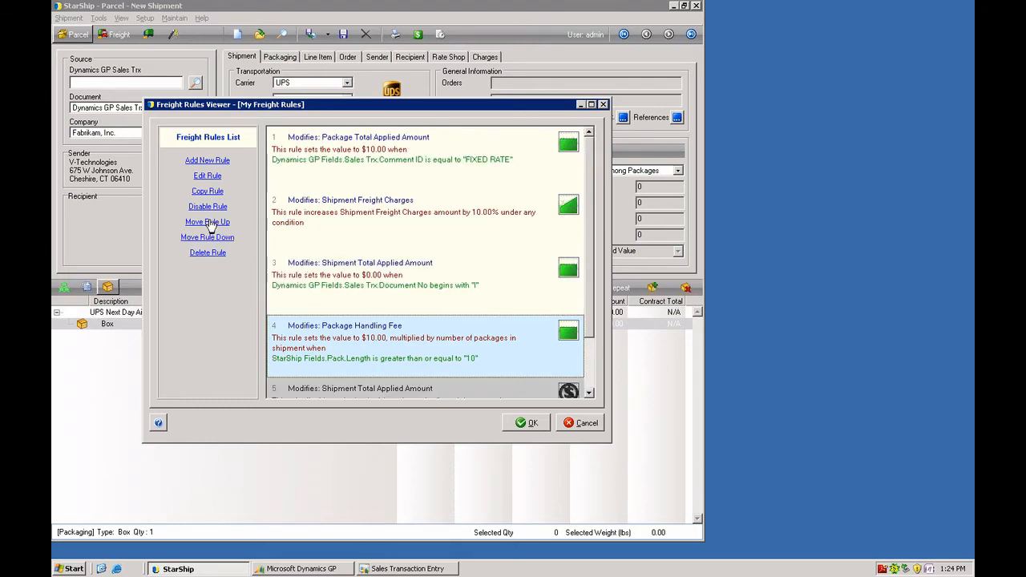
pyautogui.click(208, 222)
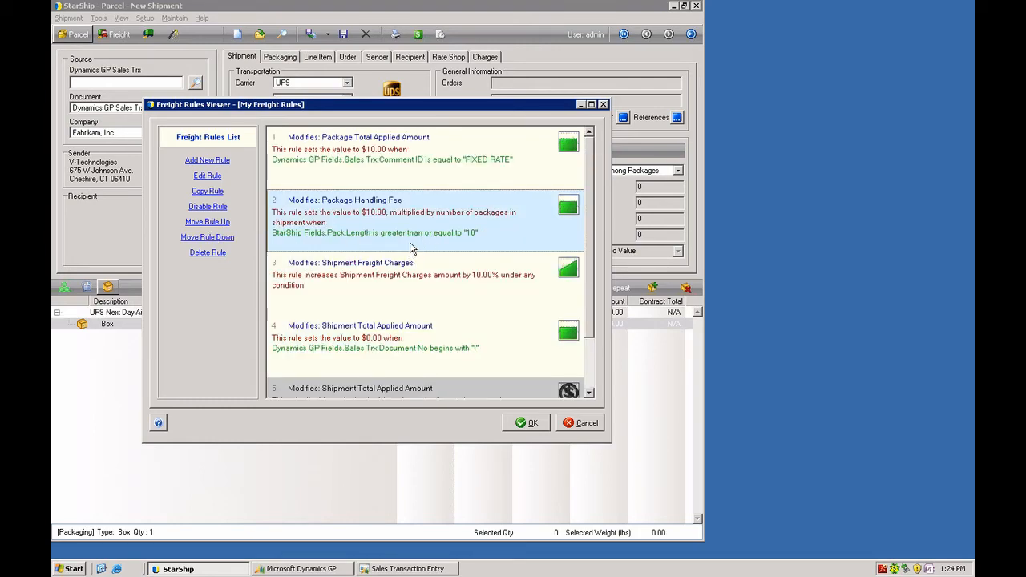